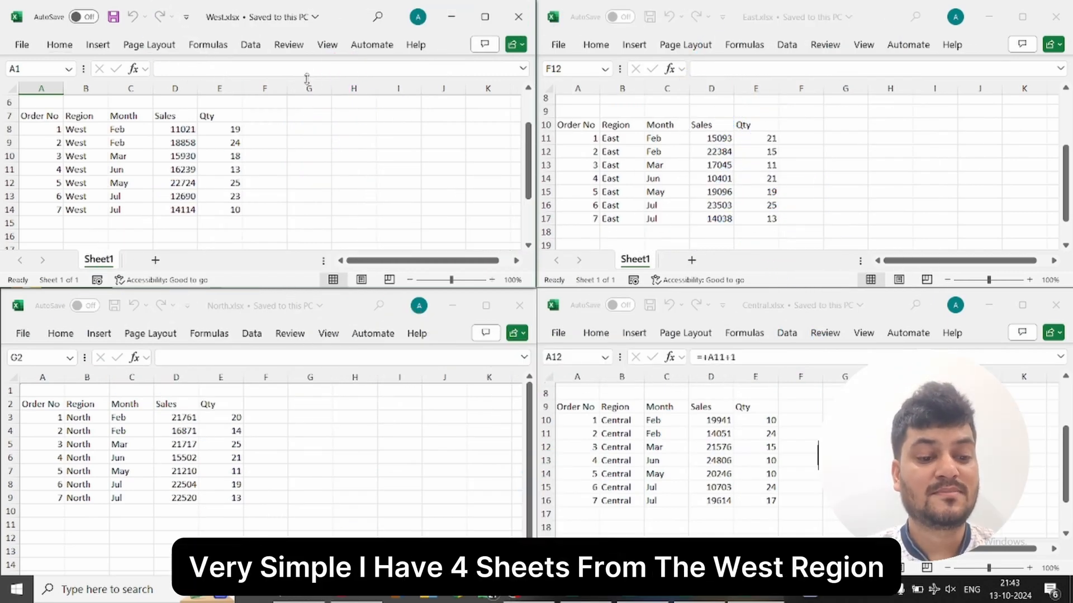
Compare the tiled West, East, North and Central region workbooks side by side
{"action": "left_click_drag", "start_coordinate": [27, 116], "coordinate": [219, 182]}
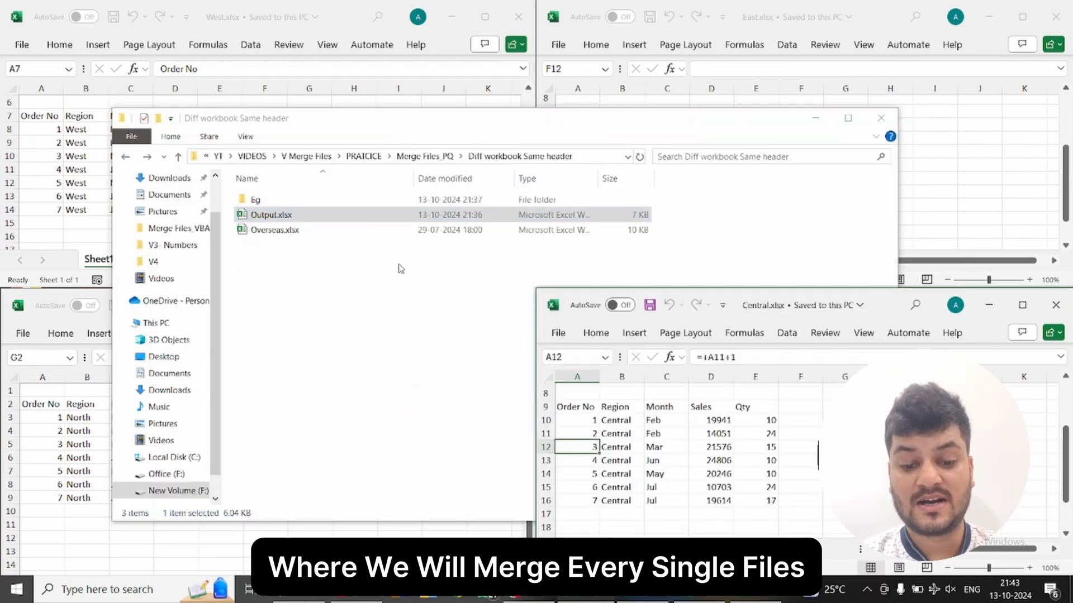
Open the Eg folder and point out East.xlsx and the extra MP4 file
{"action": "double_click", "coordinate": [271, 214]}
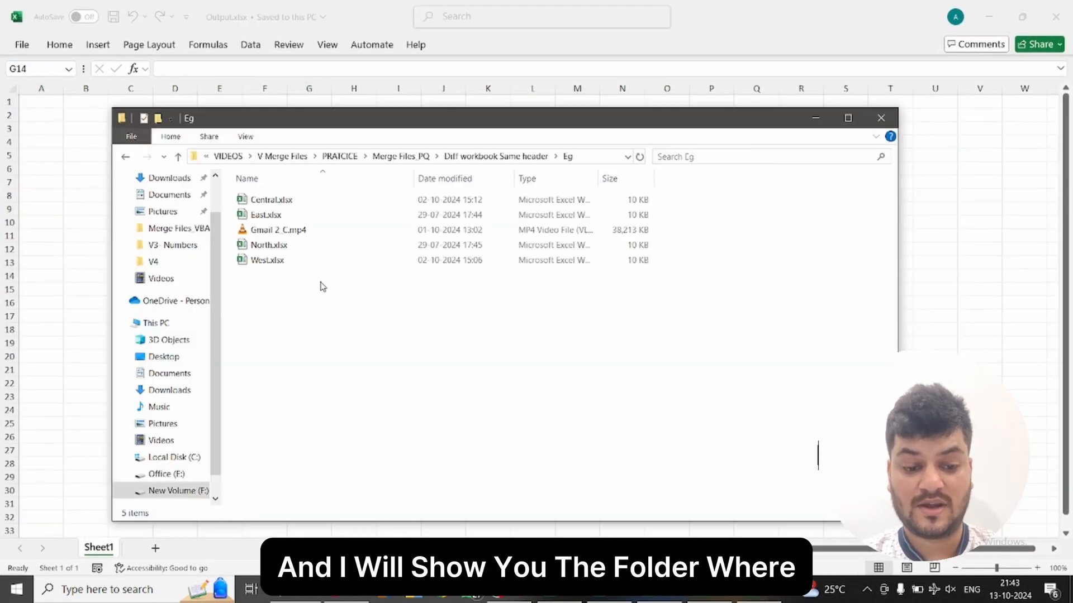
{"action": "left_click", "coordinate": [264, 214]}
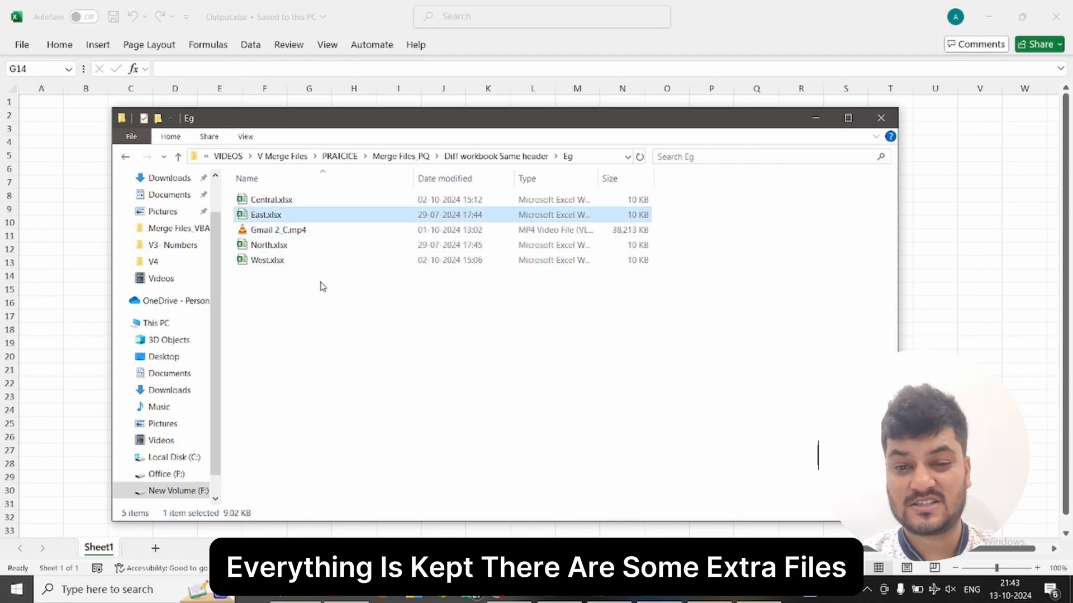
{"action": "left_click", "coordinate": [278, 229]}
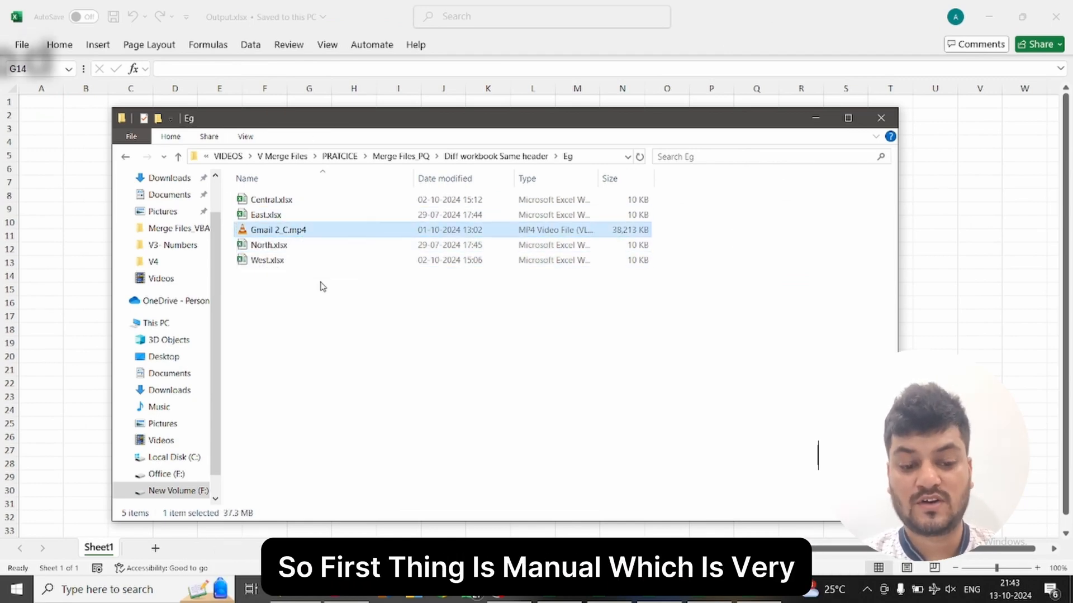
{"action": "key", "text": "alt+tab"}
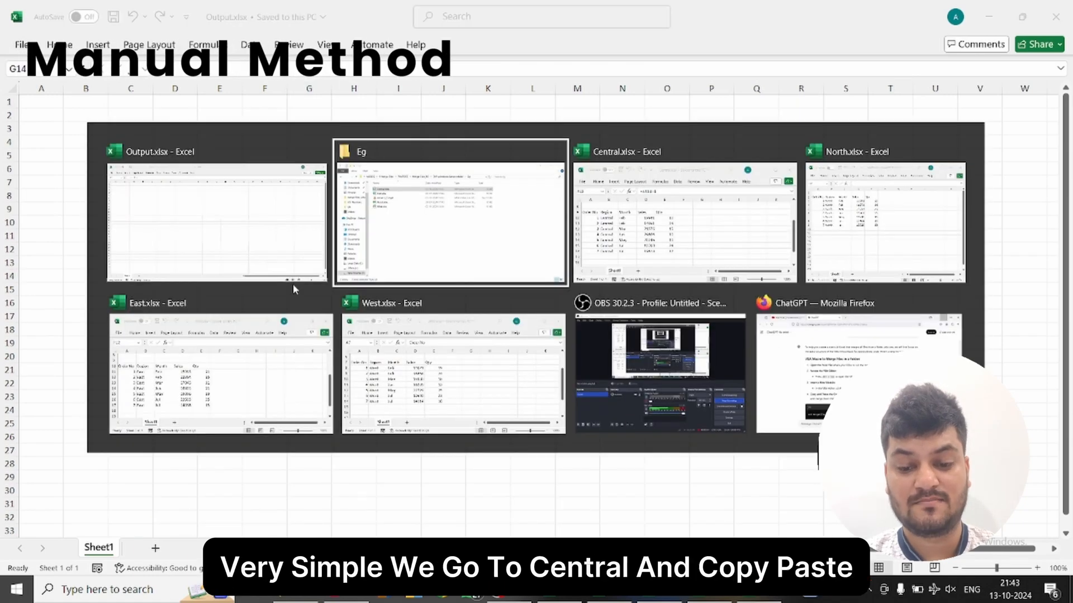
Paste the copied Central sales table into Output.xlsx, then move to another region workbook
{"action": "left_click", "coordinate": [683, 216]}
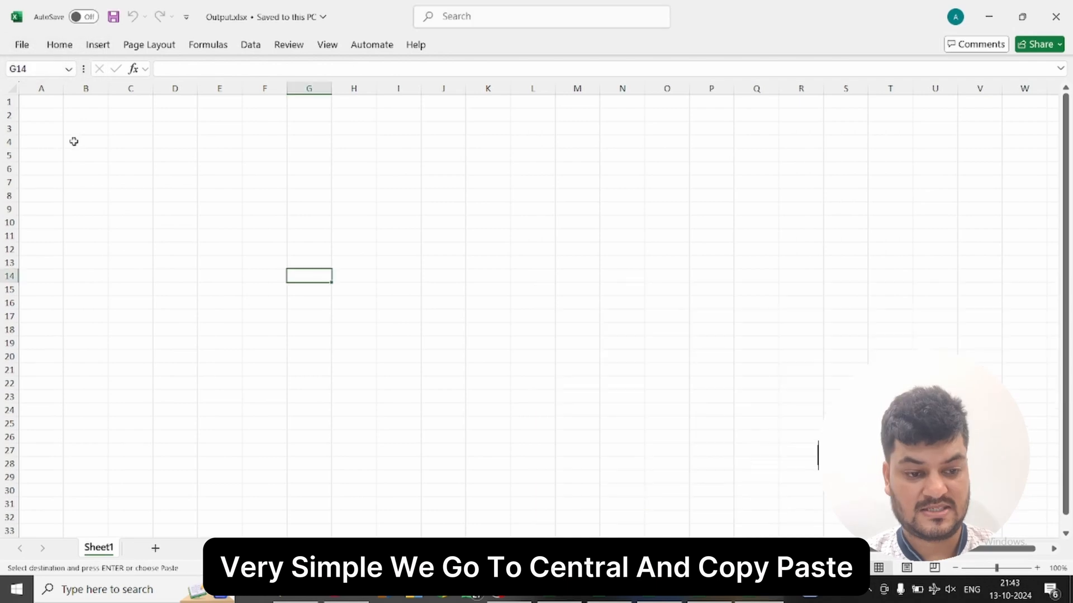
{"action": "key", "text": "alt+tab"}
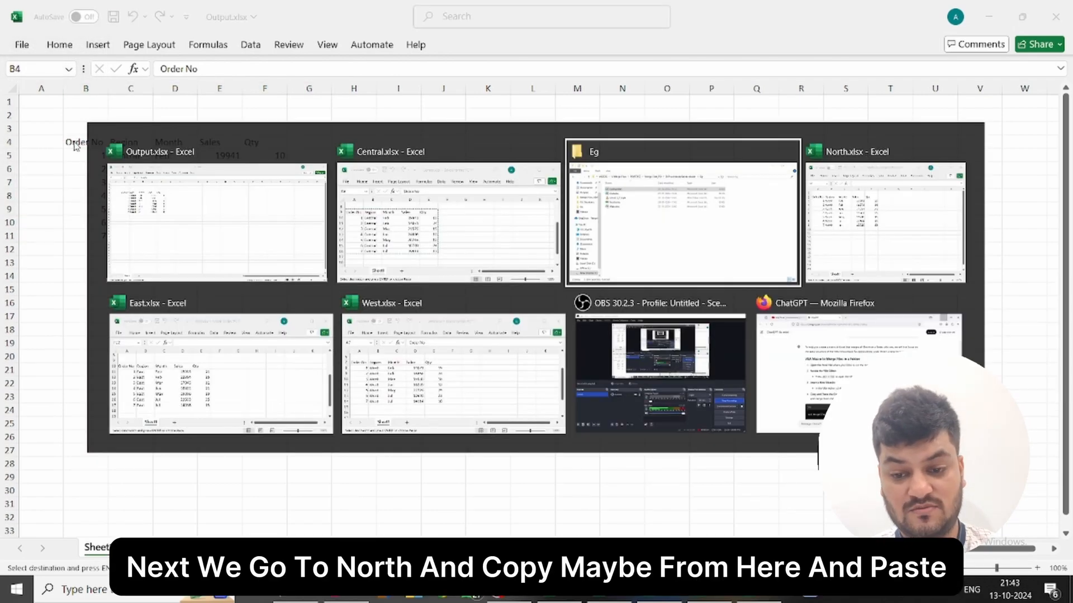
{"action": "left_click", "coordinate": [882, 216]}
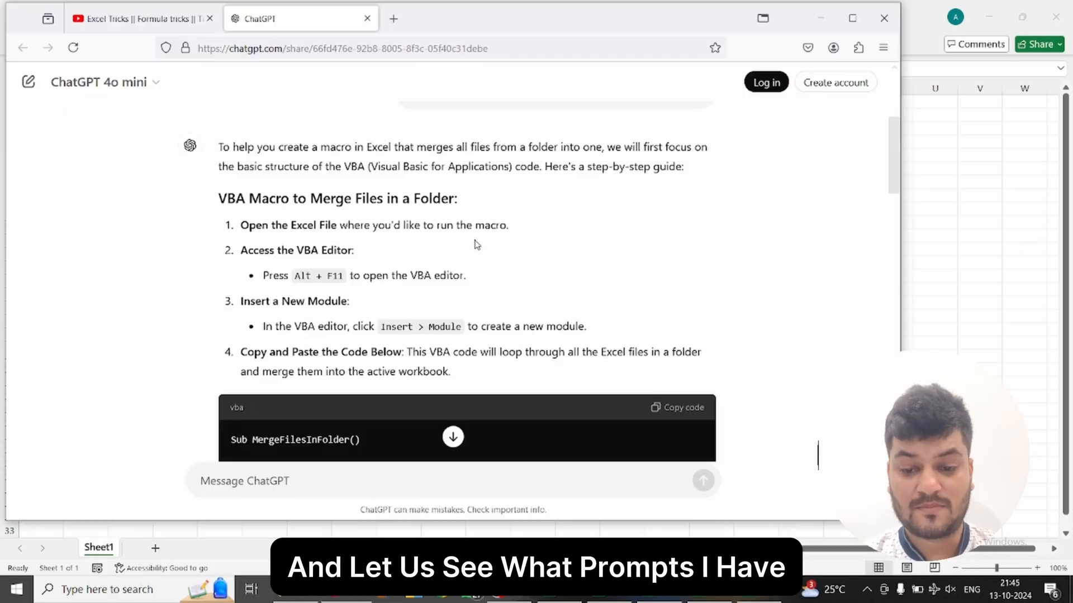
Scroll through the ChatGPT conversation containing the MergeFilesInFolder VBA code and run steps
{"action": "scroll", "scroll_direction": "up", "scroll_amount": 3}
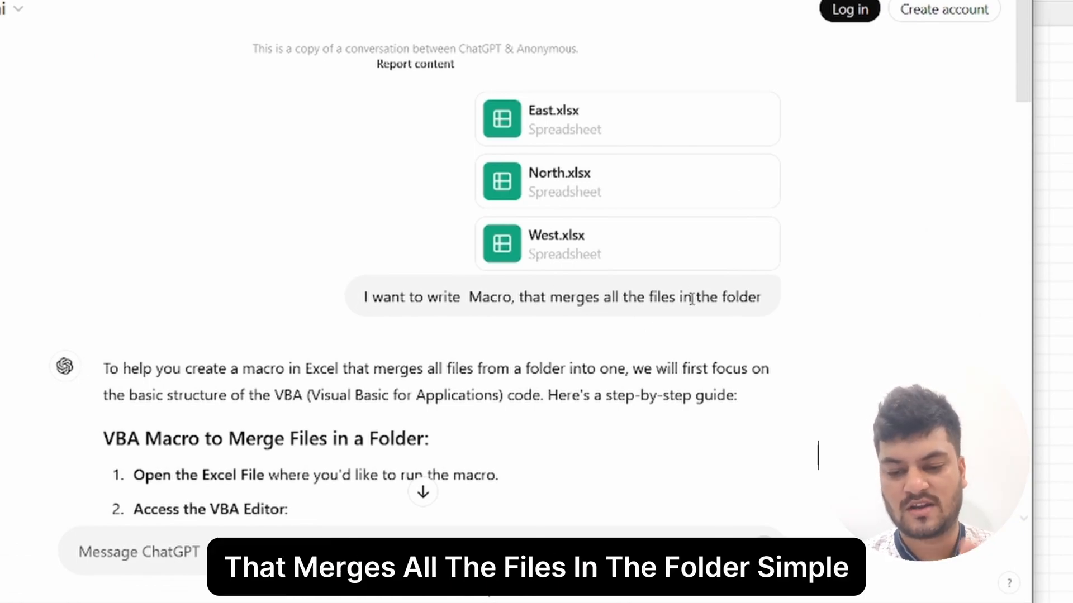
{"action": "scroll", "scroll_direction": "down", "scroll_amount": 3}
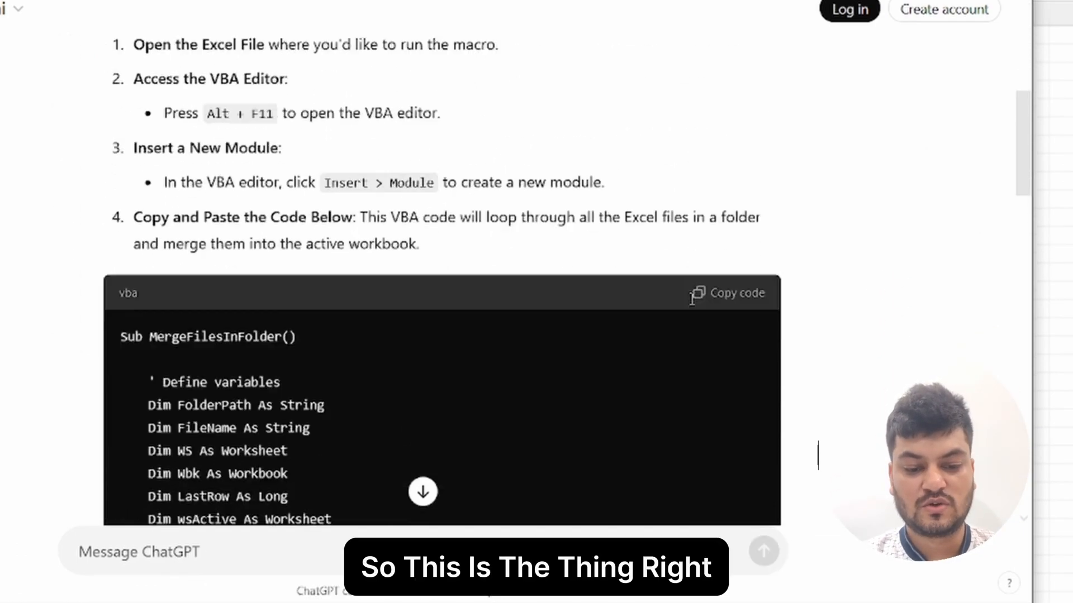
{"action": "scroll", "scroll_direction": "down", "scroll_amount": 3}
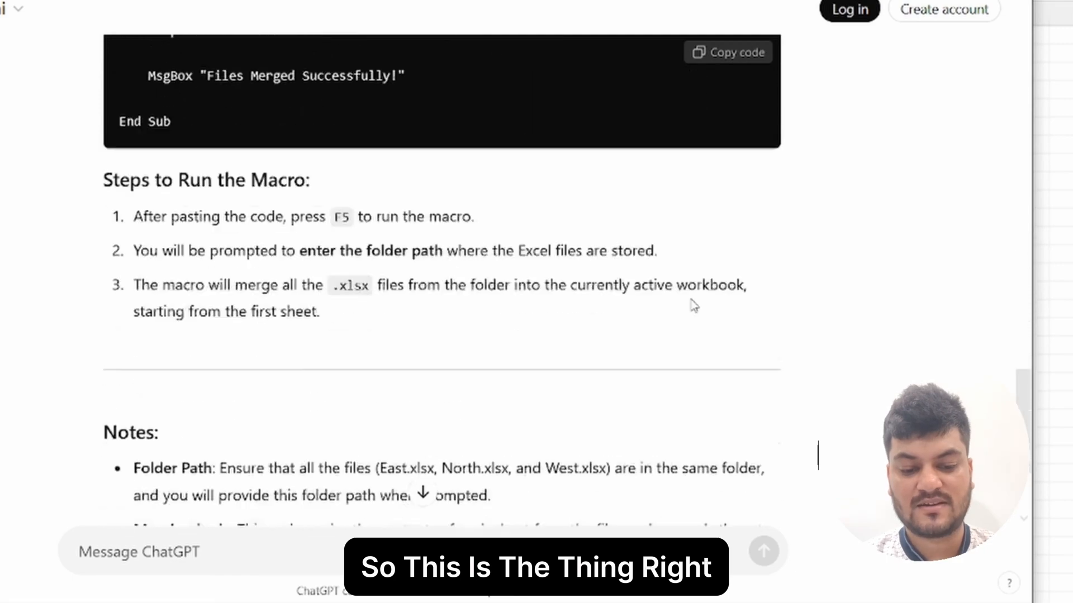
{"action": "scroll", "scroll_direction": "up", "scroll_amount": 3}
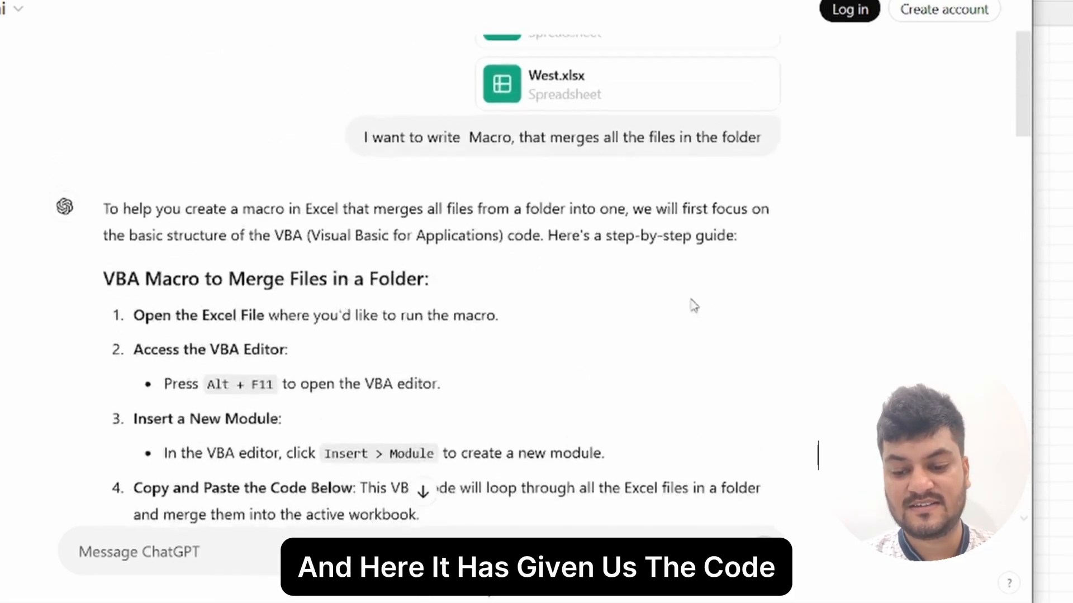
{"action": "scroll", "scroll_direction": "down", "scroll_amount": 3}
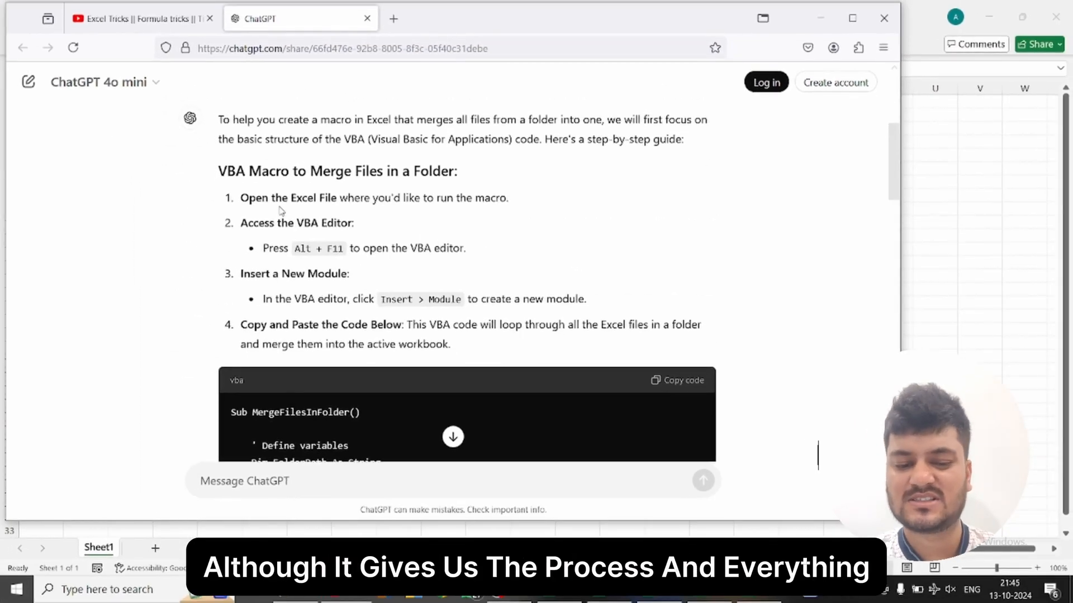
{"action": "scroll", "scroll_direction": "down", "scroll_amount": 3}
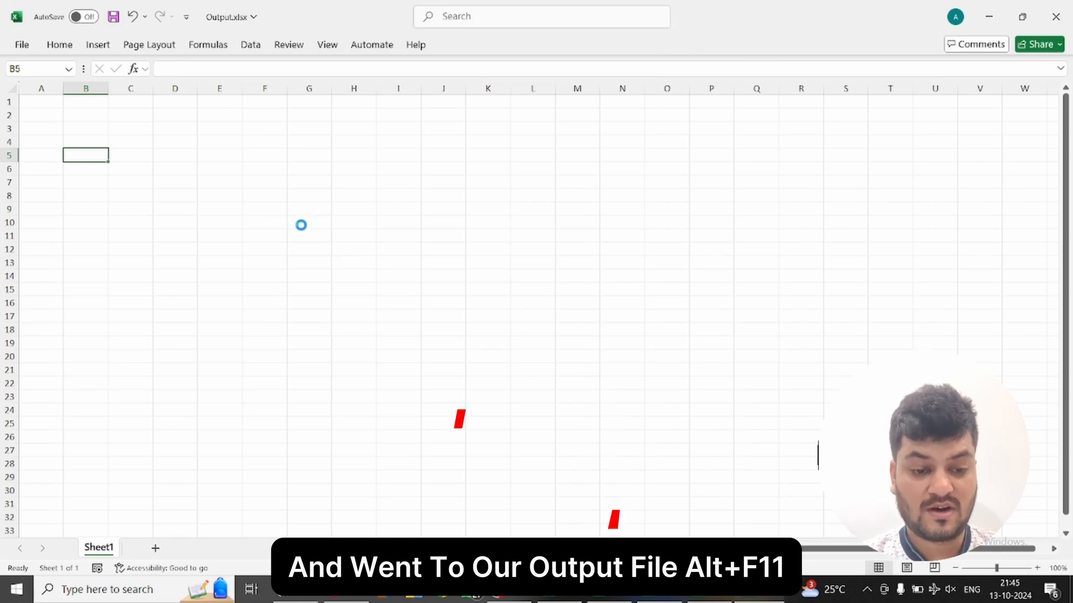
Add a module to Output.xlsx containing the pasted MergeFilesInFolder macro, then close the editor
{"action": "key", "text": "Alt+F11"}
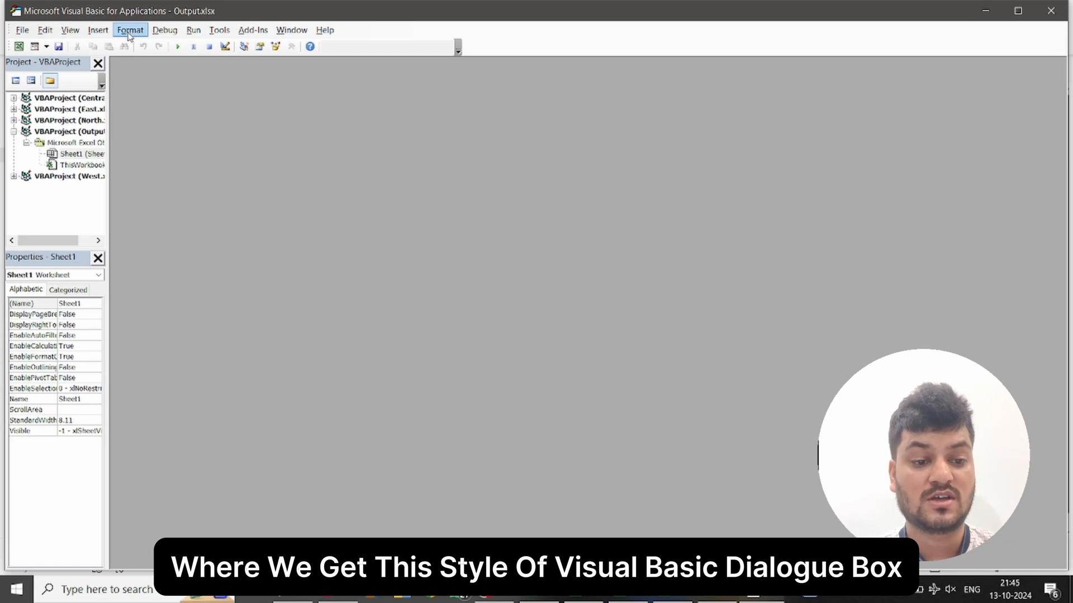
{"action": "left_click", "coordinate": [97, 30]}
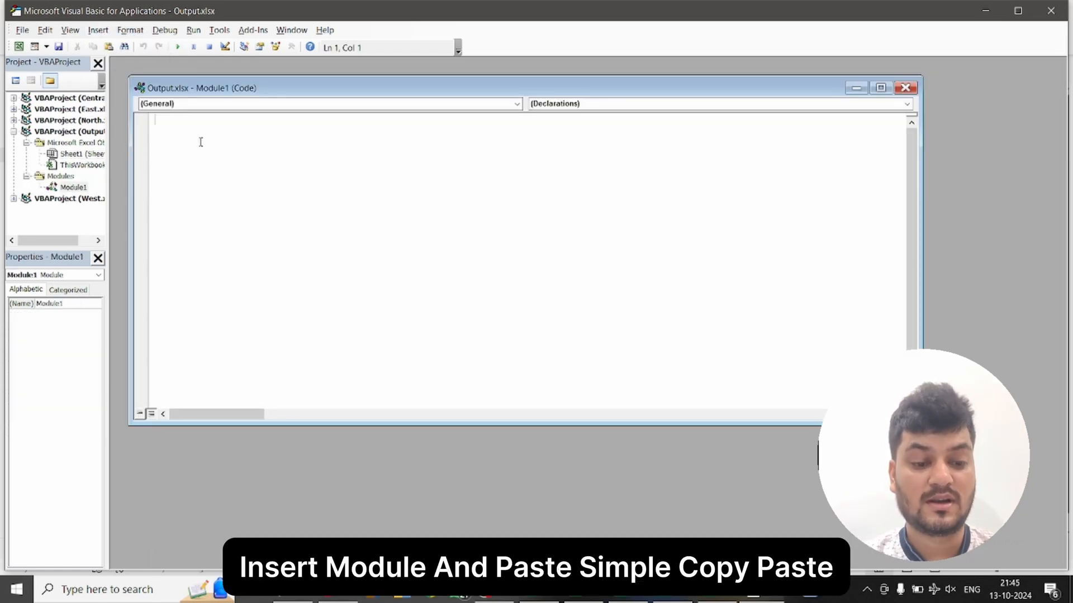
{"action": "key", "text": "ctrl+v"}
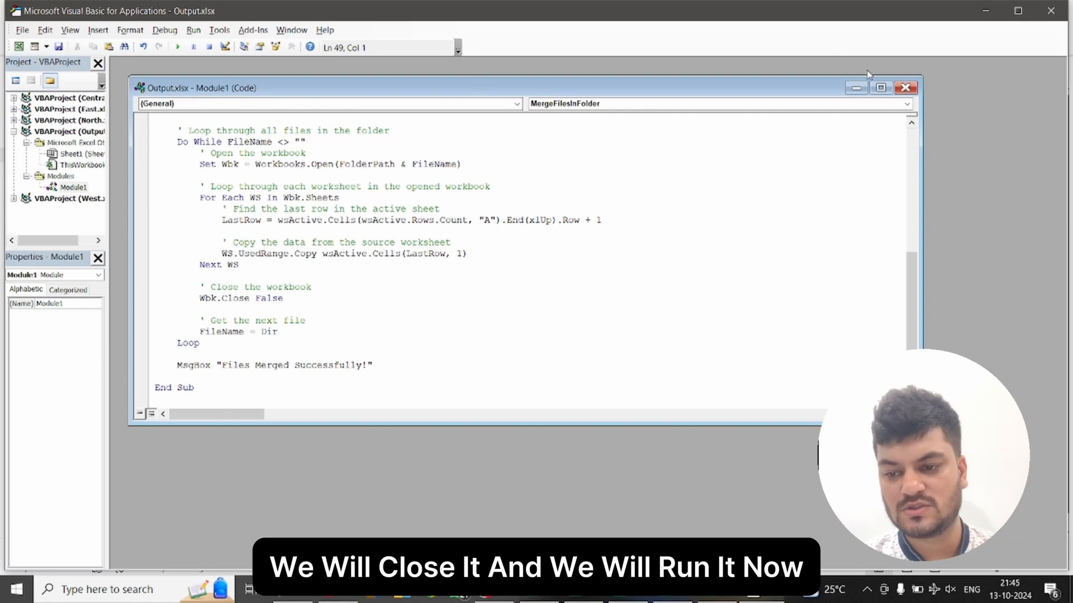
{"action": "left_click", "coordinate": [905, 88]}
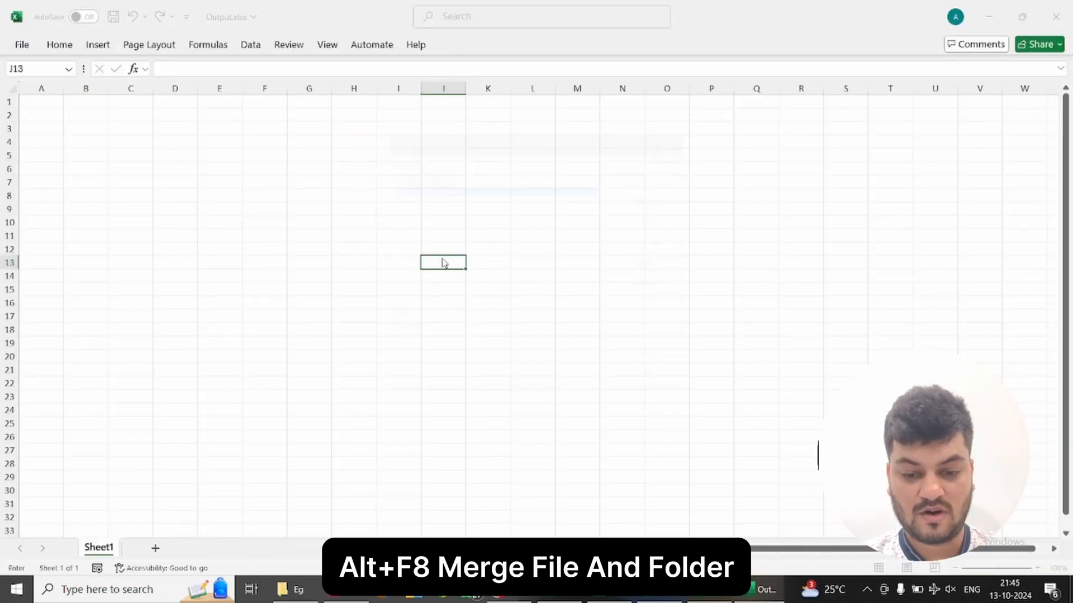
Run MergeFilesInFolder with the pasted Eg folder path
{"action": "key", "text": "Alt+F8"}
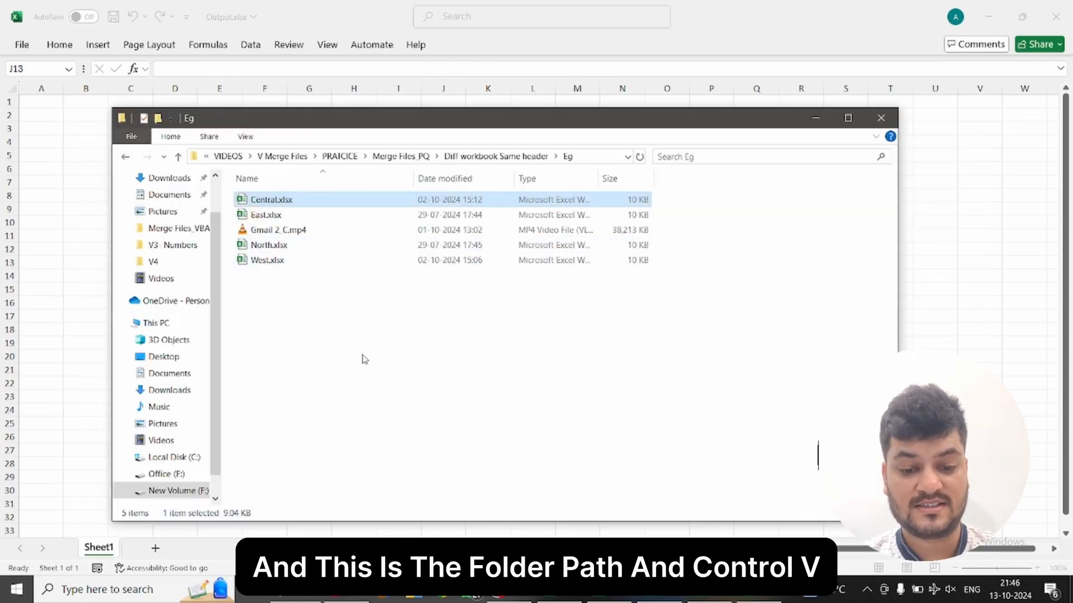
{"action": "key", "text": "alt+tab"}
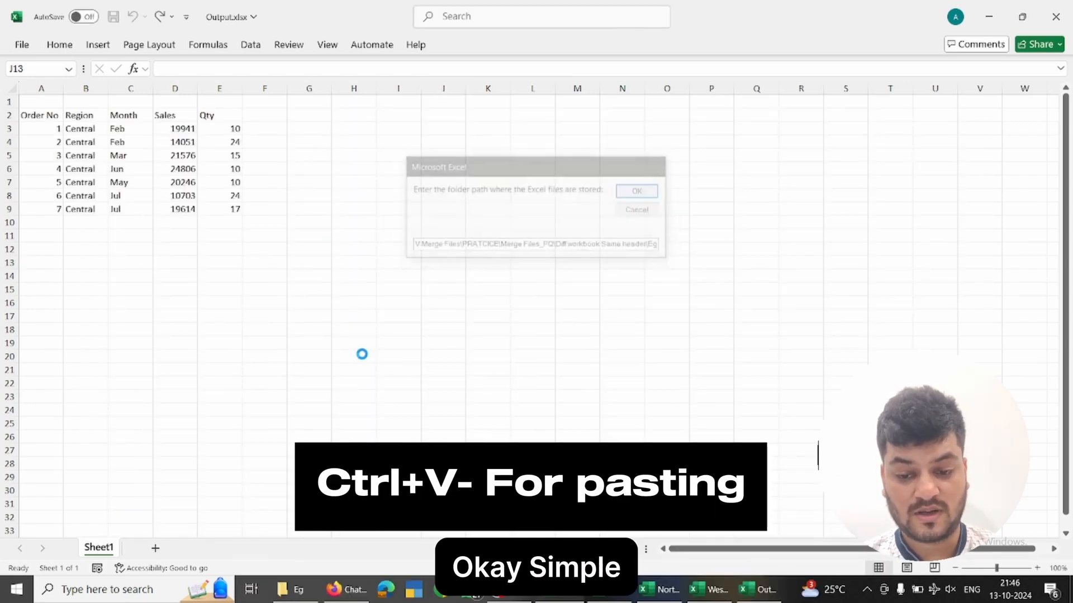
{"action": "left_click", "coordinate": [635, 190]}
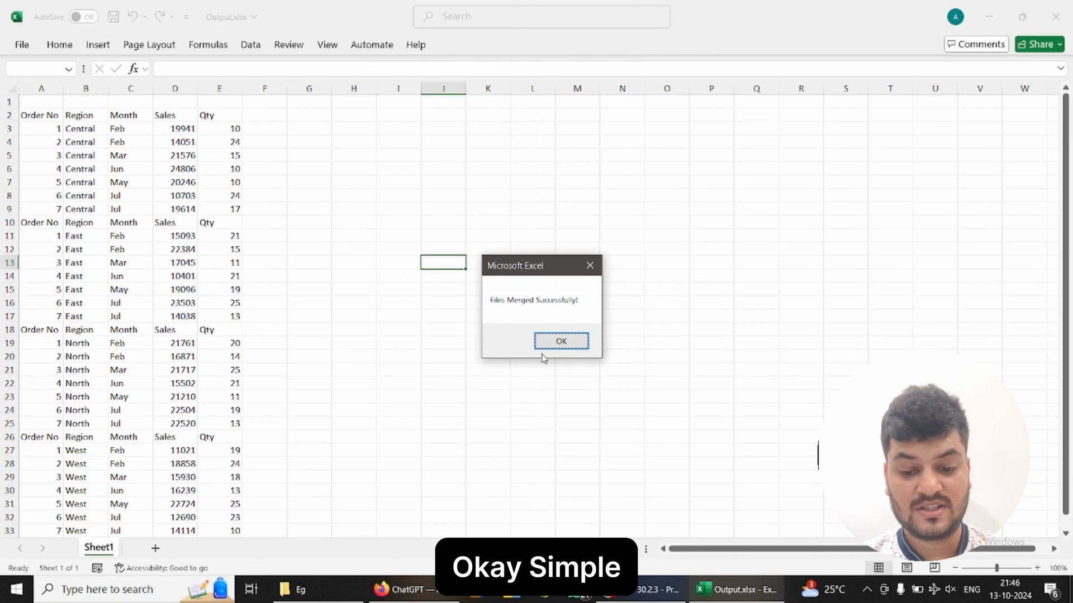
Dismiss the success message and highlight the repeated header rows 10 and 18
{"action": "left_click", "coordinate": [560, 341]}
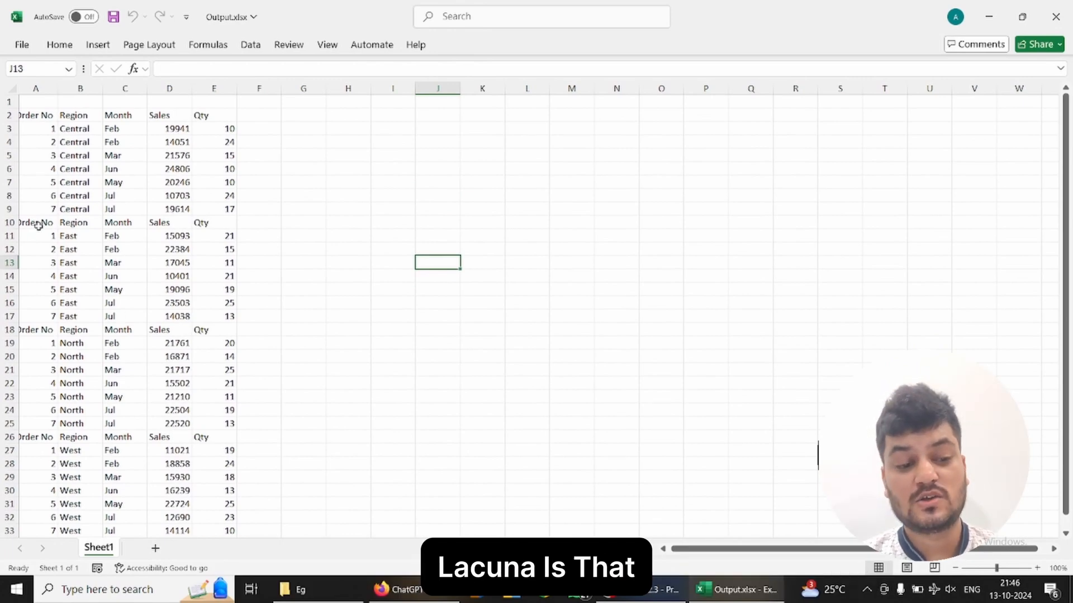
{"action": "left_click", "coordinate": [40, 222]}
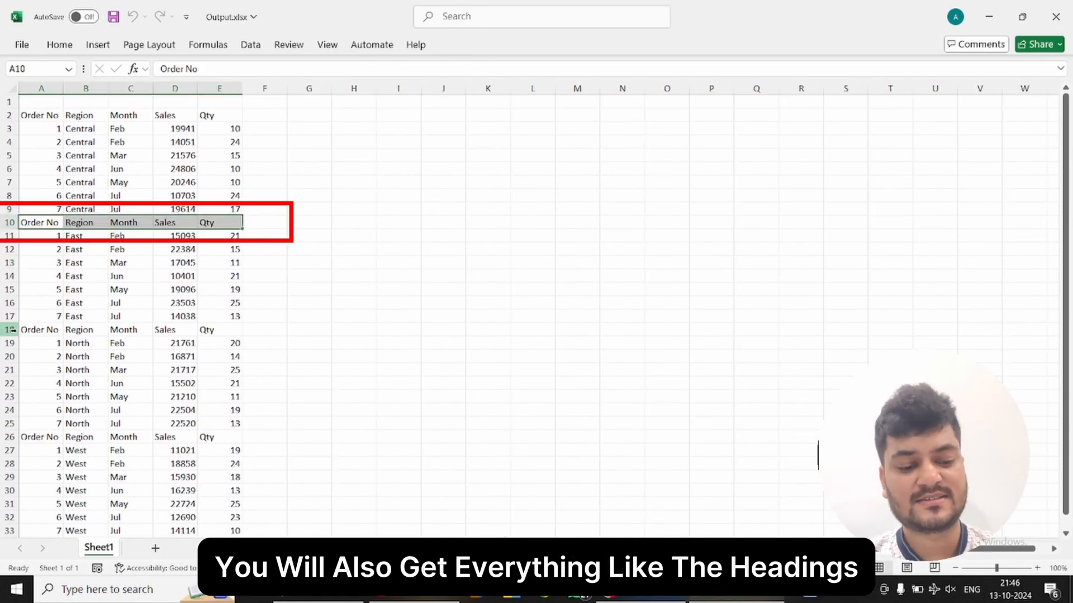
{"action": "left_click", "coordinate": [40, 329]}
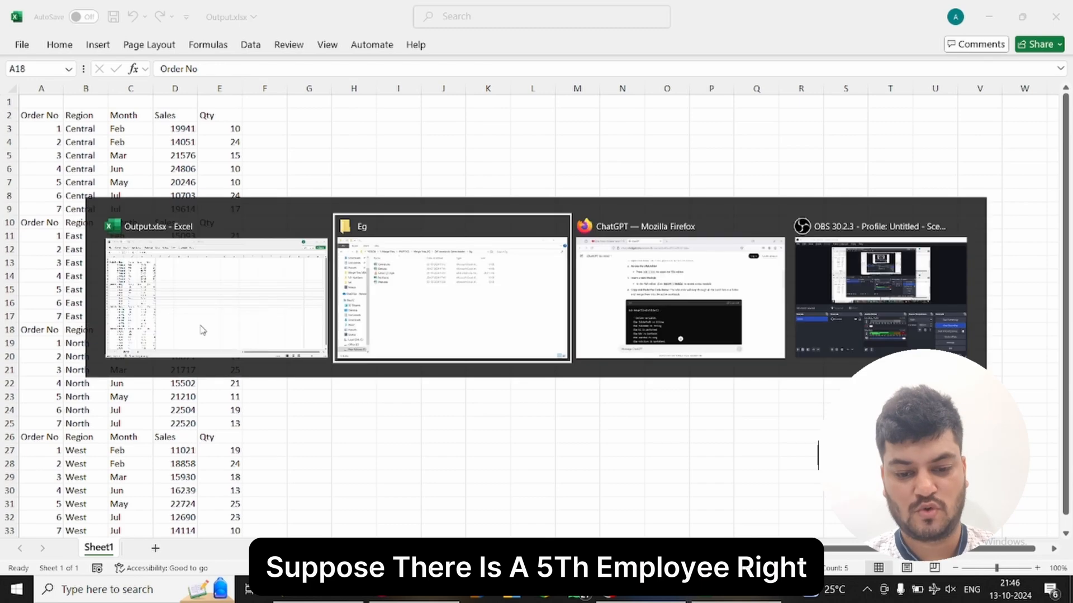
Spot Overseas.xlsx beside Output.xlsx, then bring up Excel's import-from-file options
{"action": "left_click", "coordinate": [452, 291]}
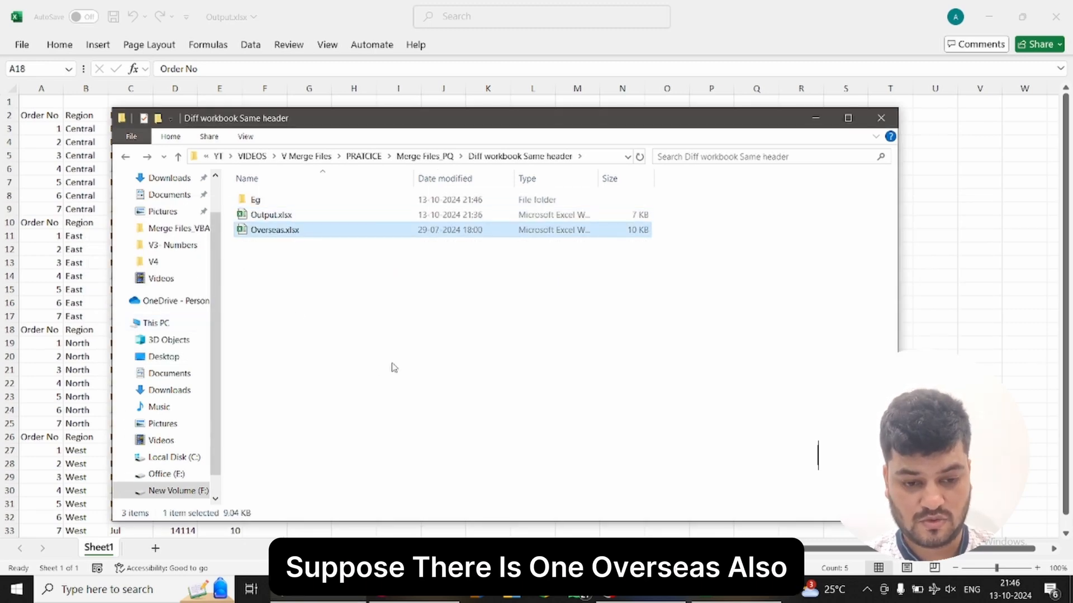
{"action": "left_click", "coordinate": [881, 118]}
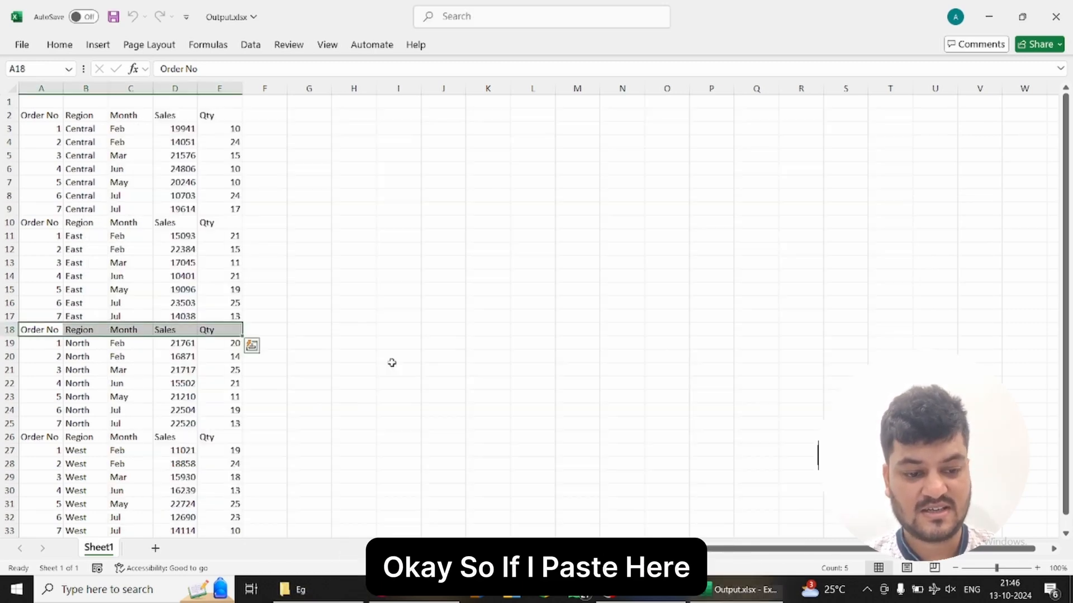
{"action": "left_click", "coordinate": [398, 303]}
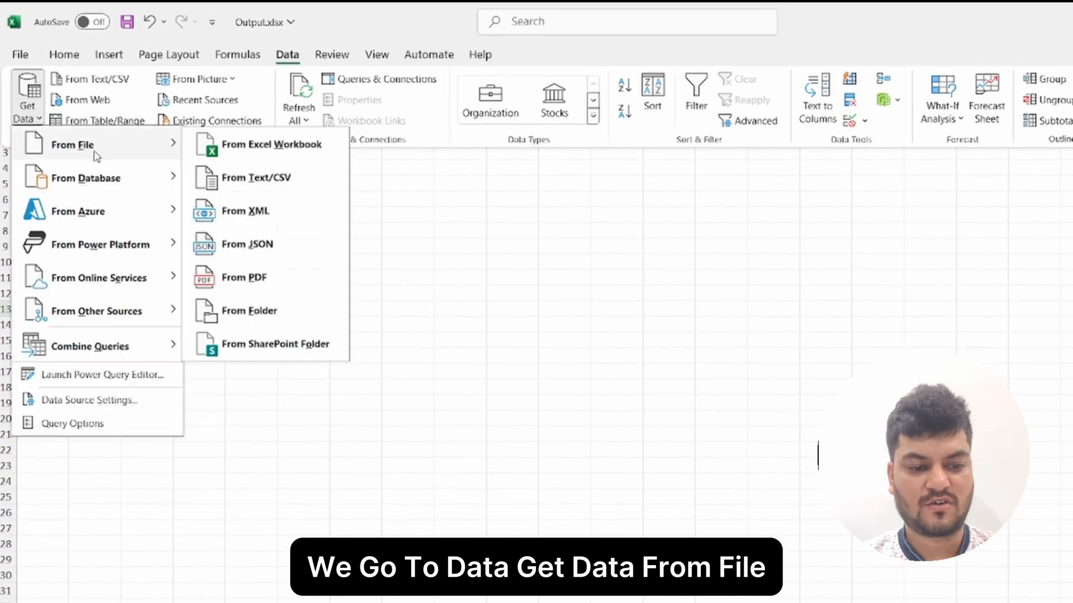
Import the Eg folder into Power Query, keeping only names containing .xlsx
{"action": "left_click", "coordinate": [253, 310]}
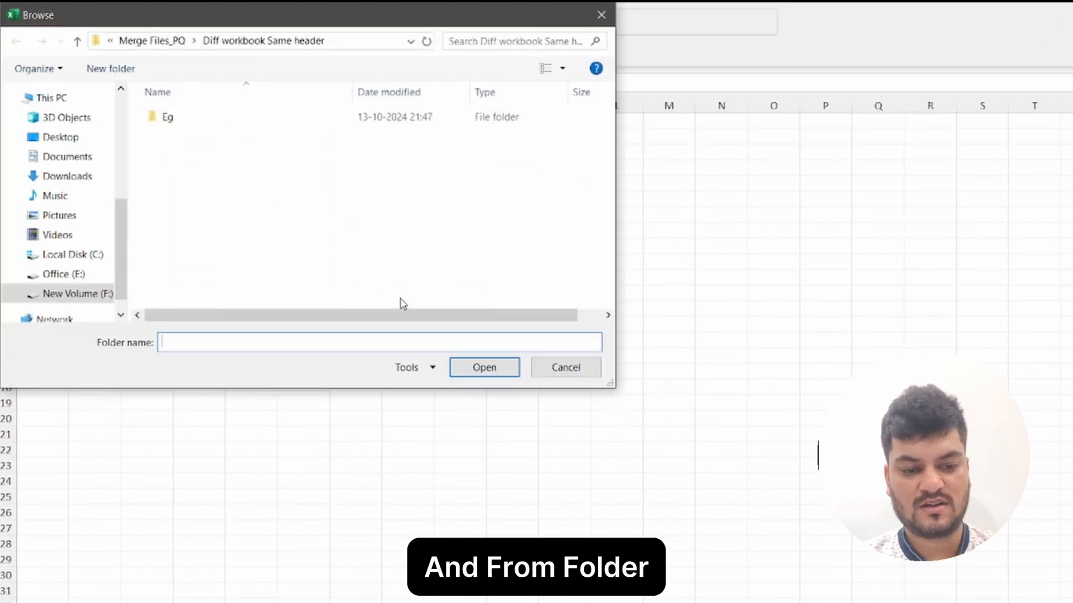
{"action": "double_click", "coordinate": [167, 117]}
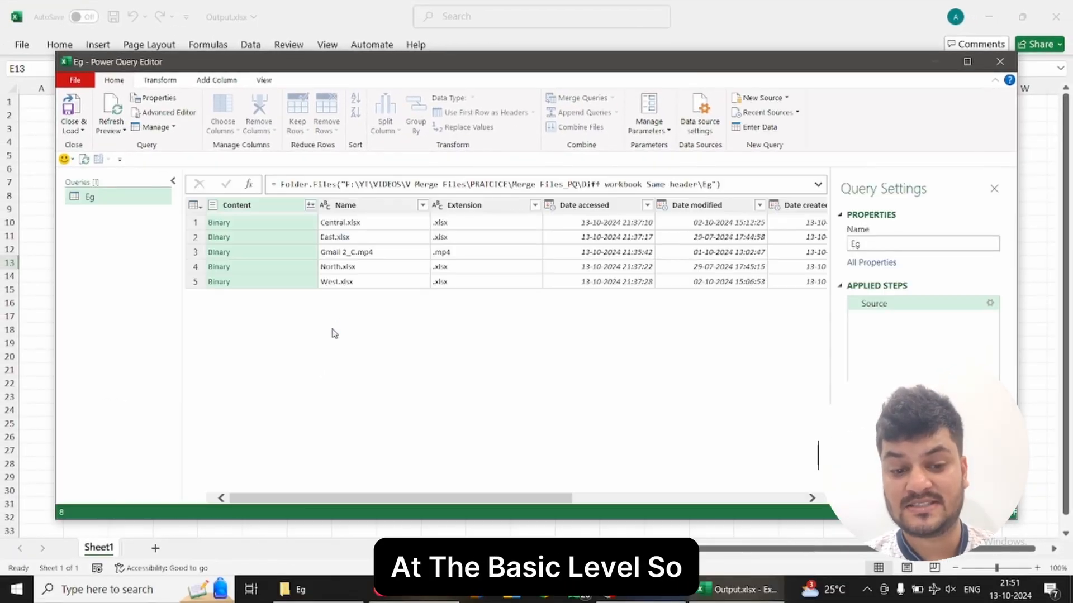
{"action": "left_click", "coordinate": [422, 205]}
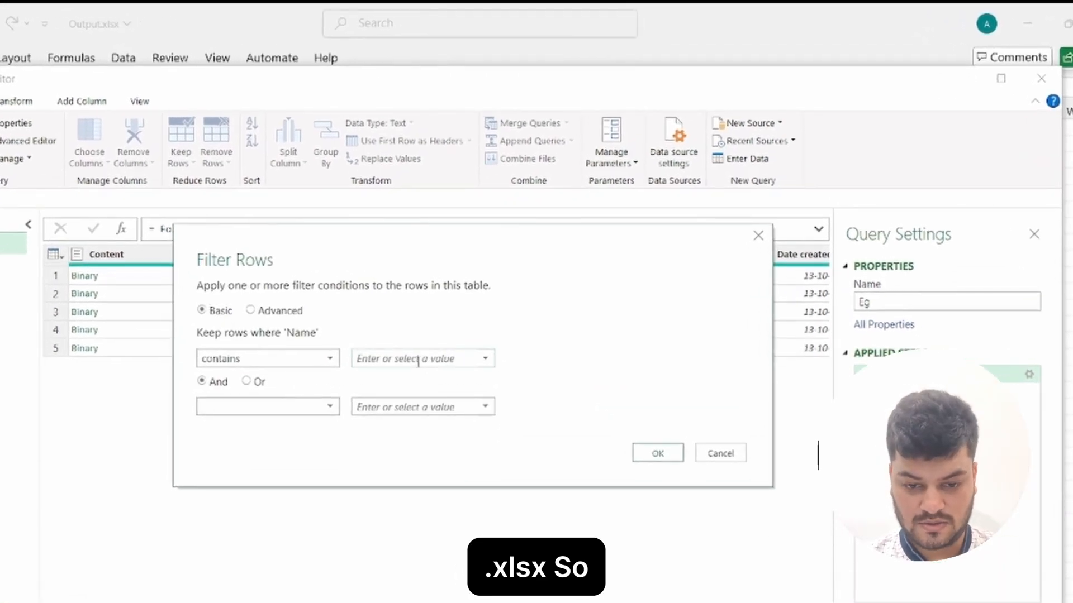
{"action": "type", "text": ".xlsx"}
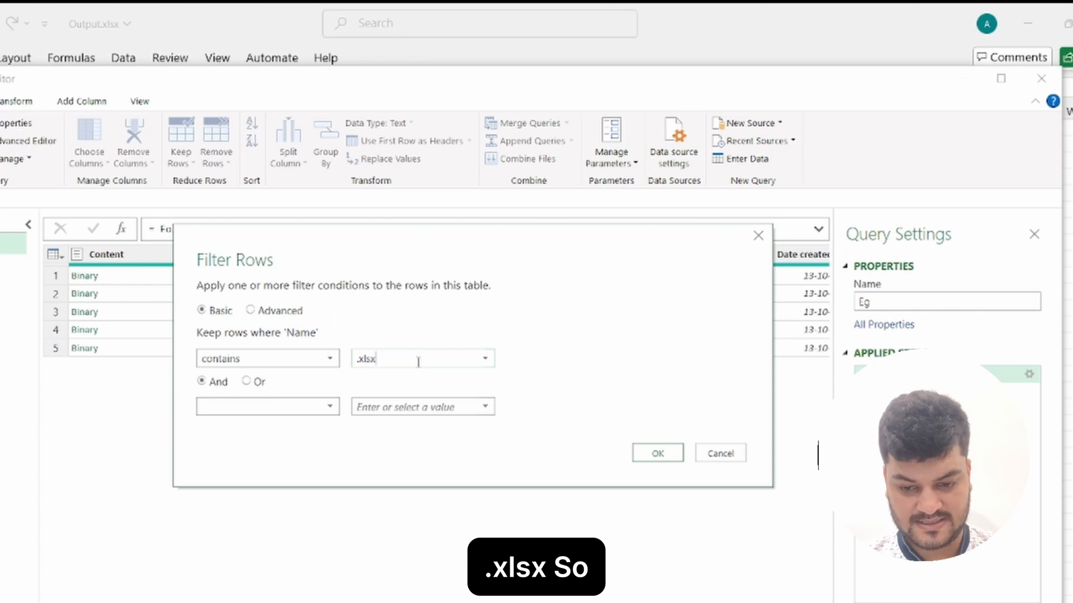
{"action": "left_click", "coordinate": [656, 451]}
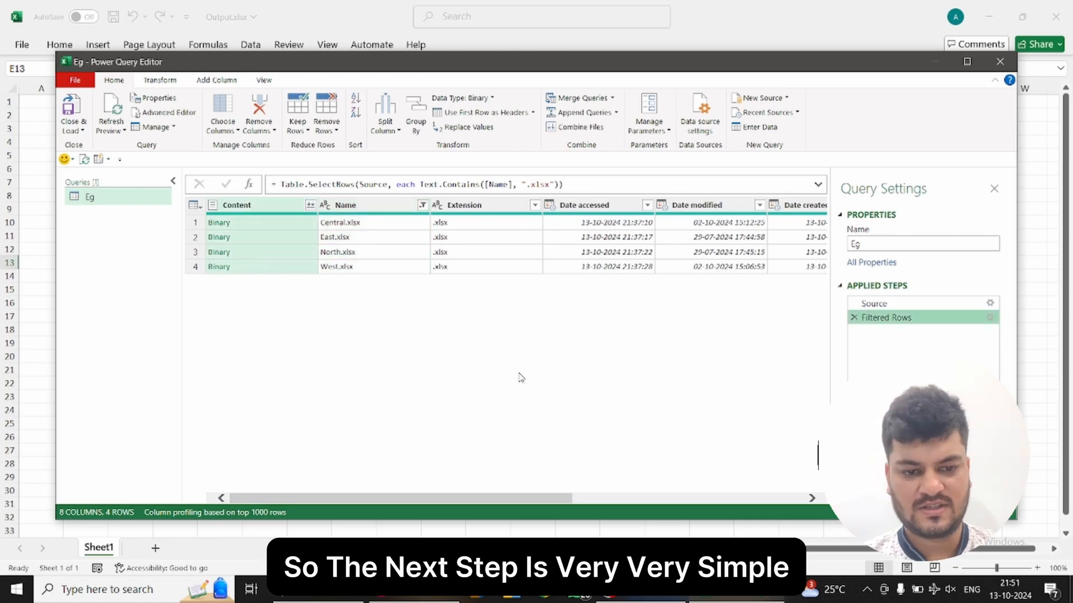
{"action": "mouse_move", "coordinate": [356, 231]}
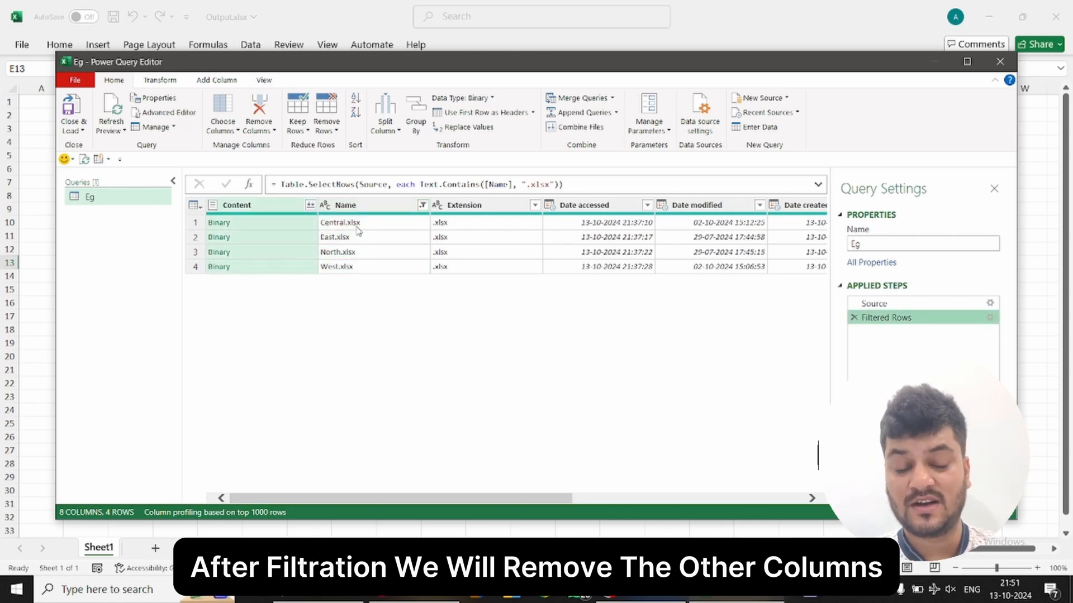
Remove all columns except Content and Name, then combine the listed files
{"action": "left_click", "coordinate": [345, 204]}
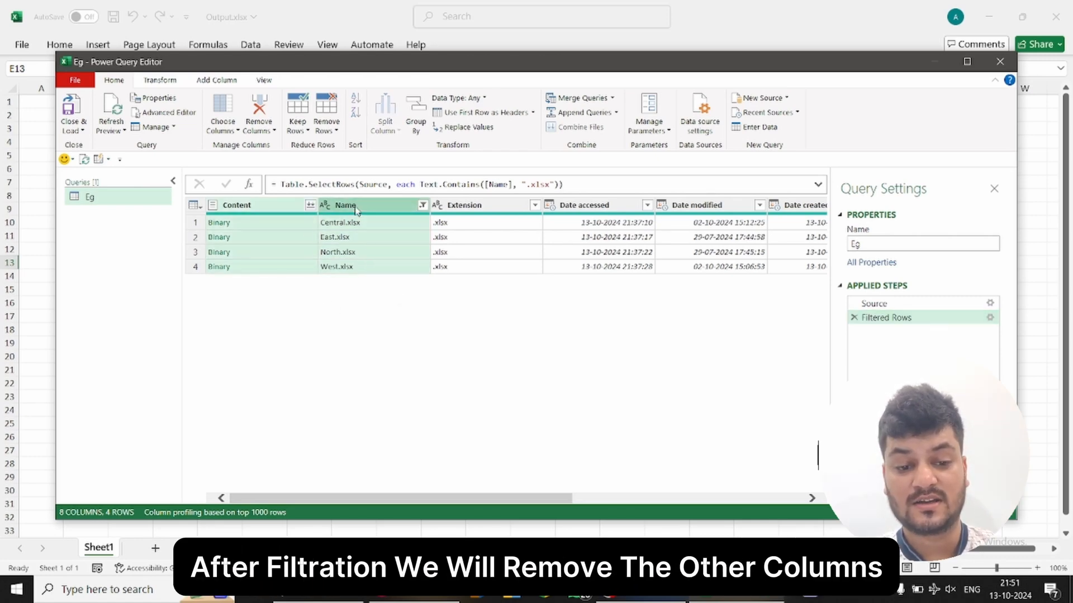
{"action": "right_click", "coordinate": [345, 205]}
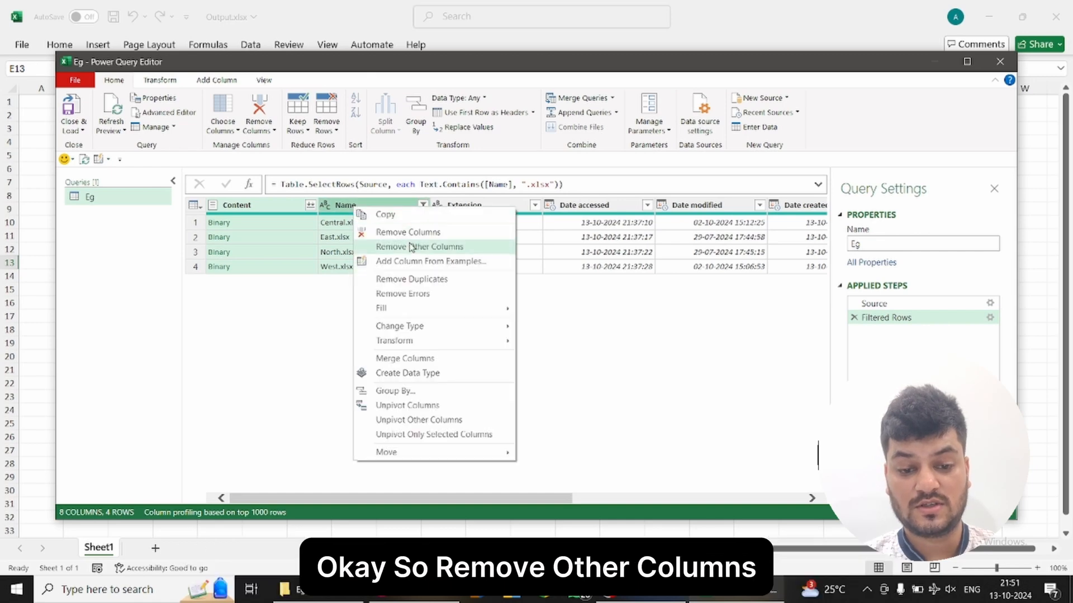
{"action": "left_click", "coordinate": [418, 246]}
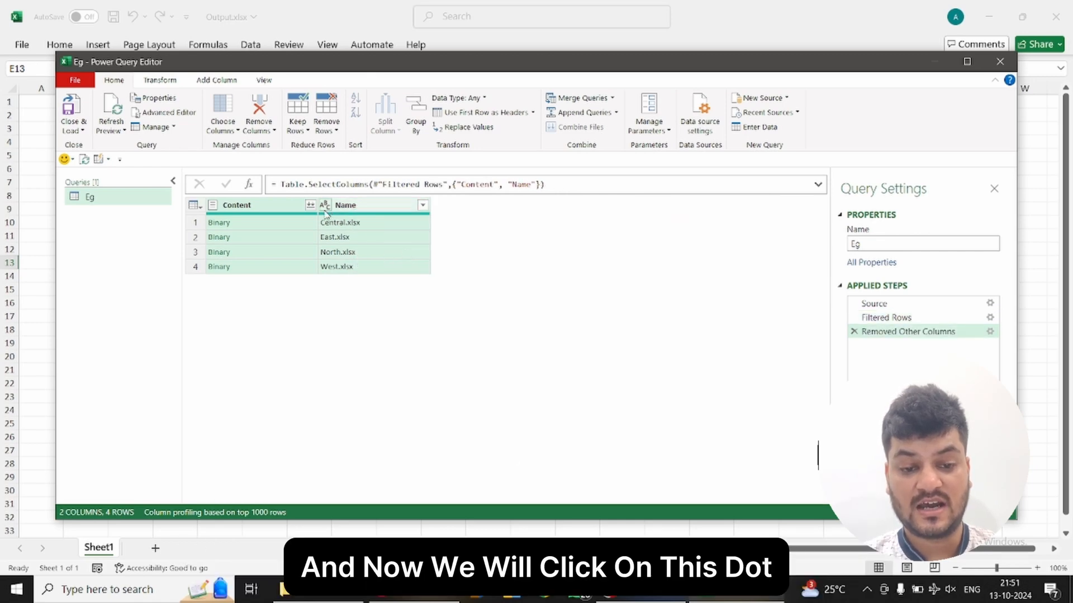
{"action": "left_click", "coordinate": [310, 205]}
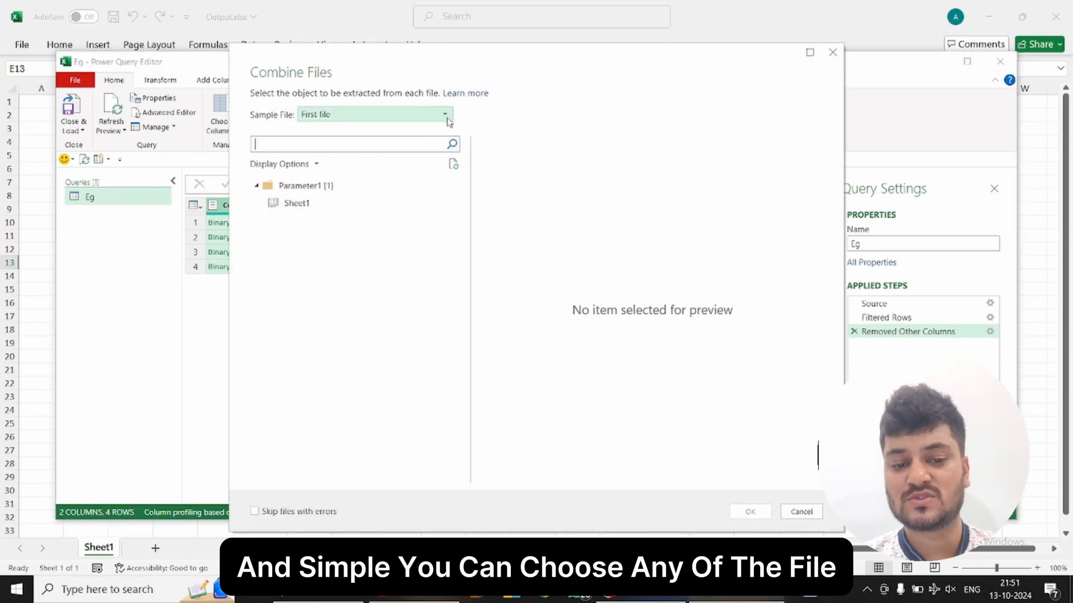
Combine Sheet1 from each region workbook and load the stacked table onto sheet Eg
{"action": "left_click", "coordinate": [295, 202]}
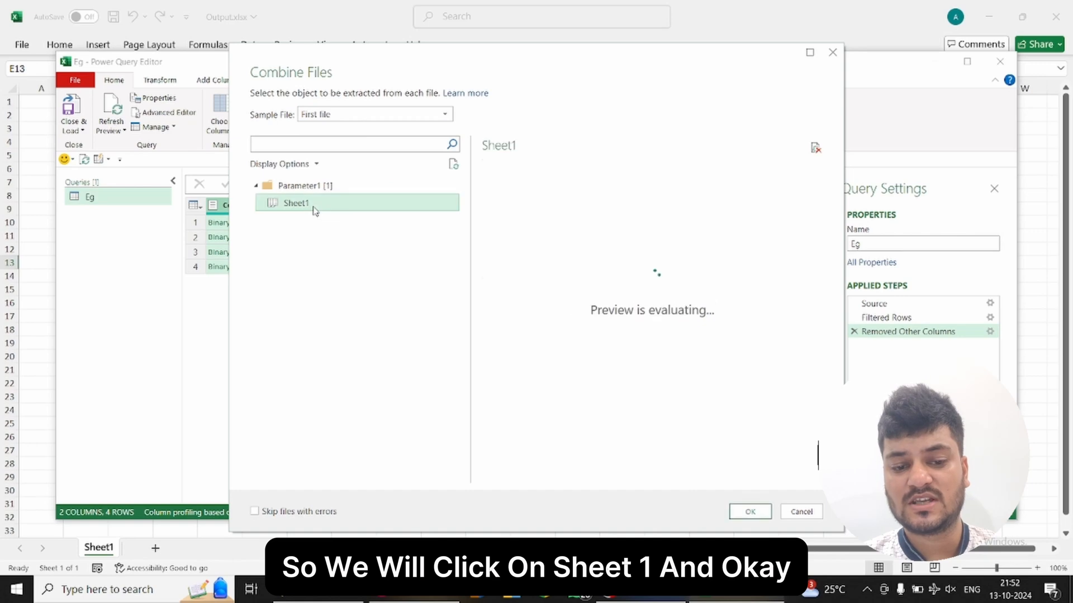
{"action": "left_click", "coordinate": [749, 512]}
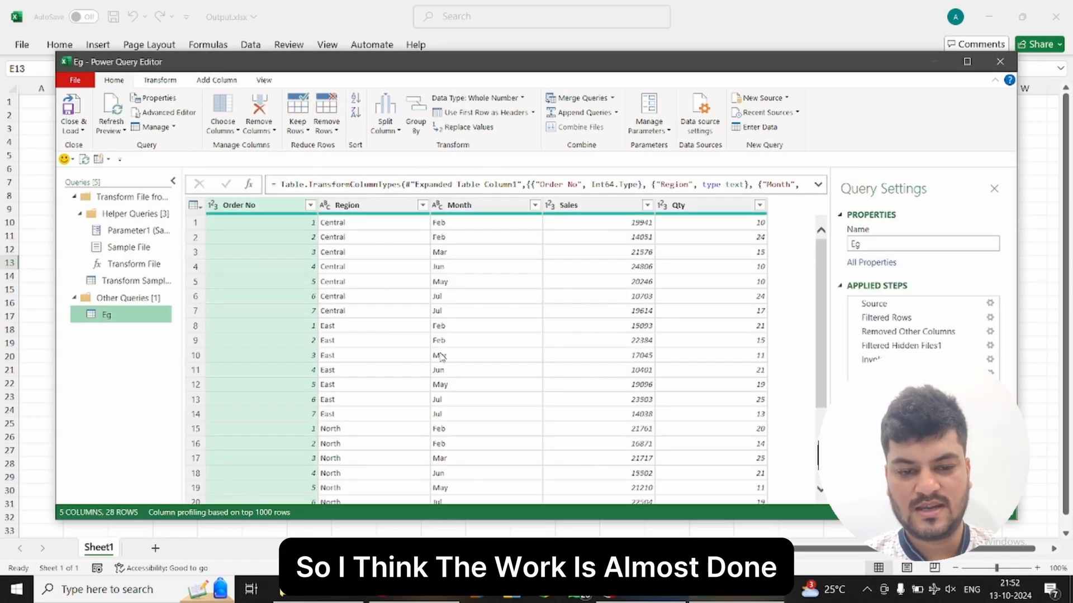
{"action": "scroll", "scroll_direction": "down", "scroll_amount": 3}
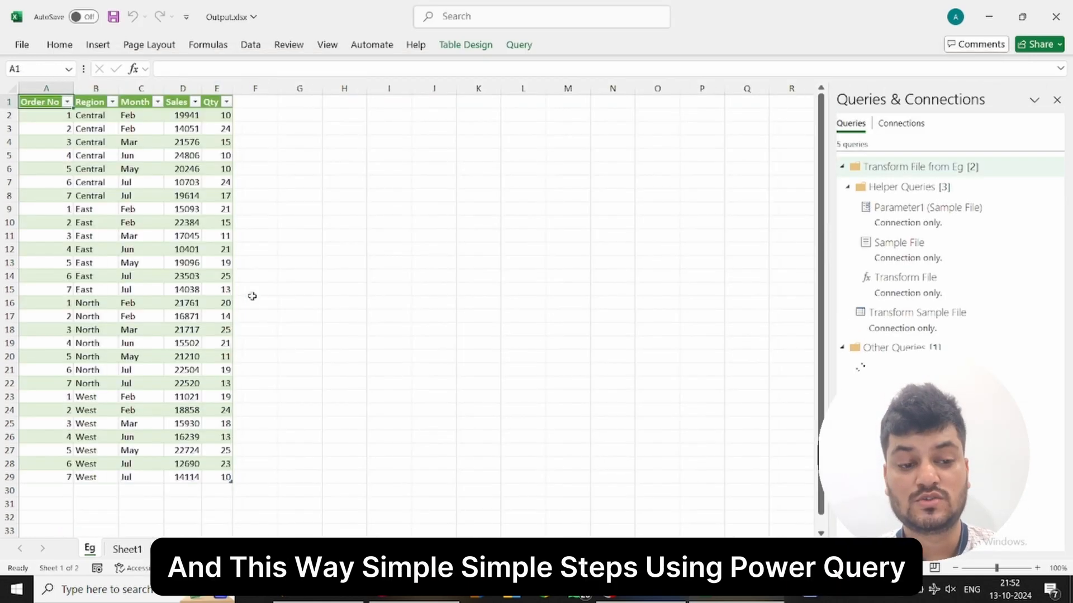
Spot-check the North entry and a West sales value in the merged table
{"action": "left_click", "coordinate": [95, 303]}
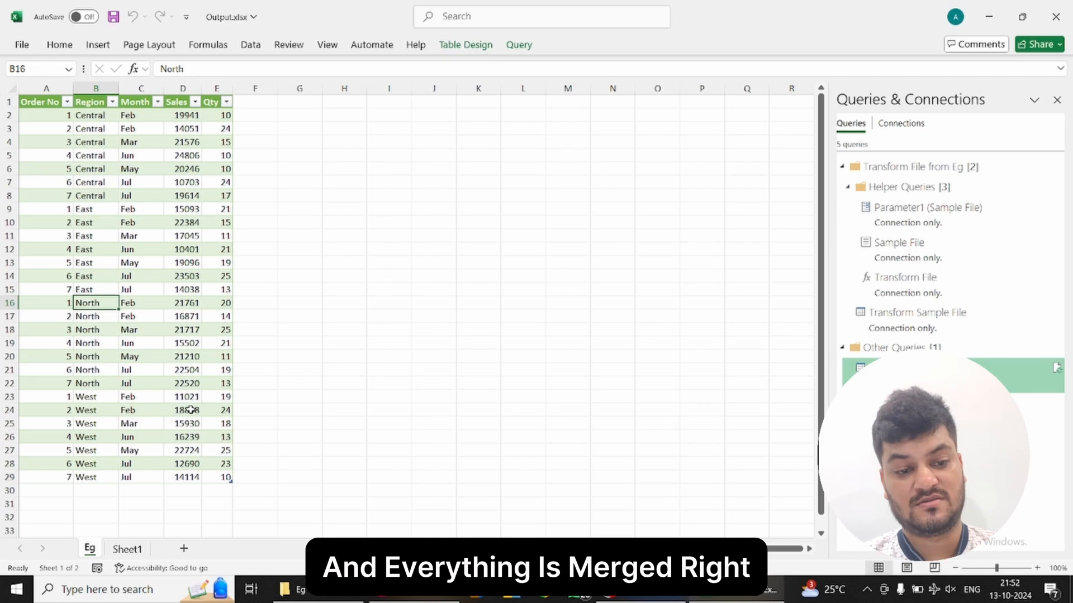
{"action": "left_click", "coordinate": [182, 409]}
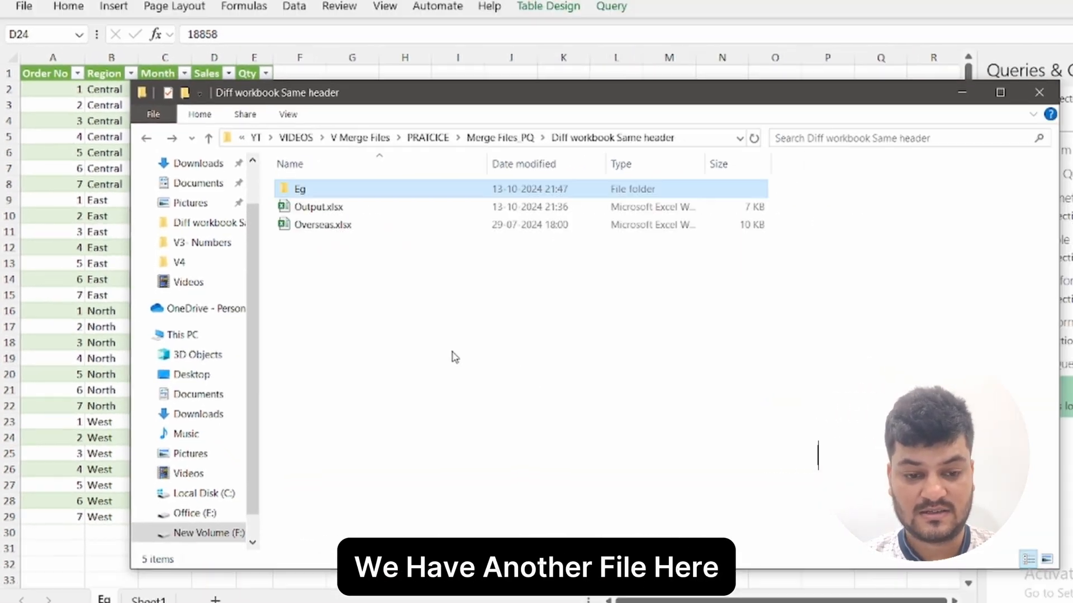
Open Overseas.xlsx to inspect its Qty-before-Sales headers, then move it into the Eg folder
{"action": "double_click", "coordinate": [324, 225]}
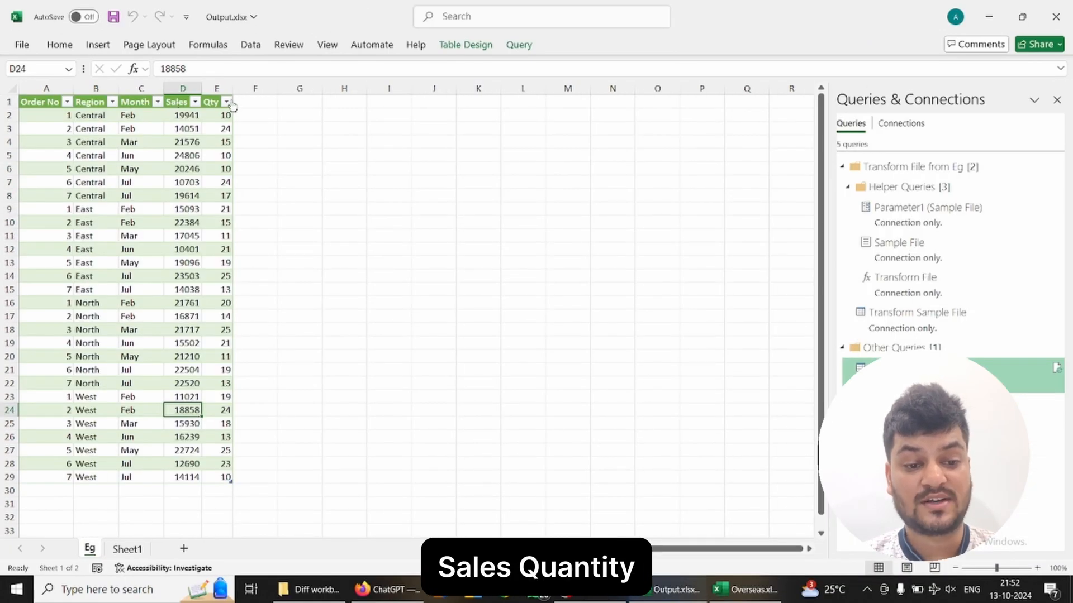
{"action": "left_click", "coordinate": [745, 589]}
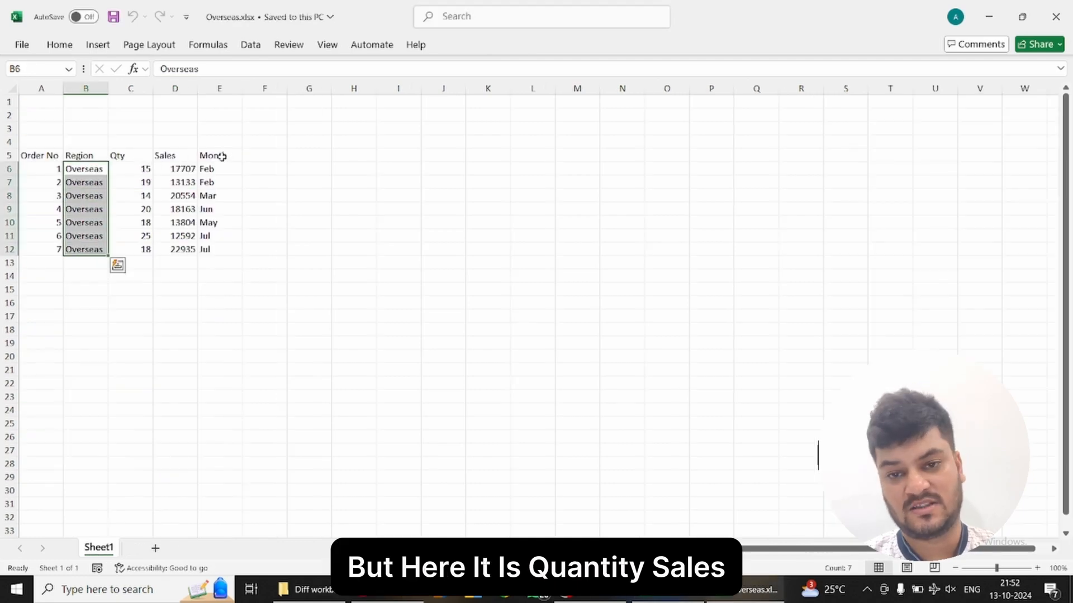
{"action": "left_click", "coordinate": [175, 262]}
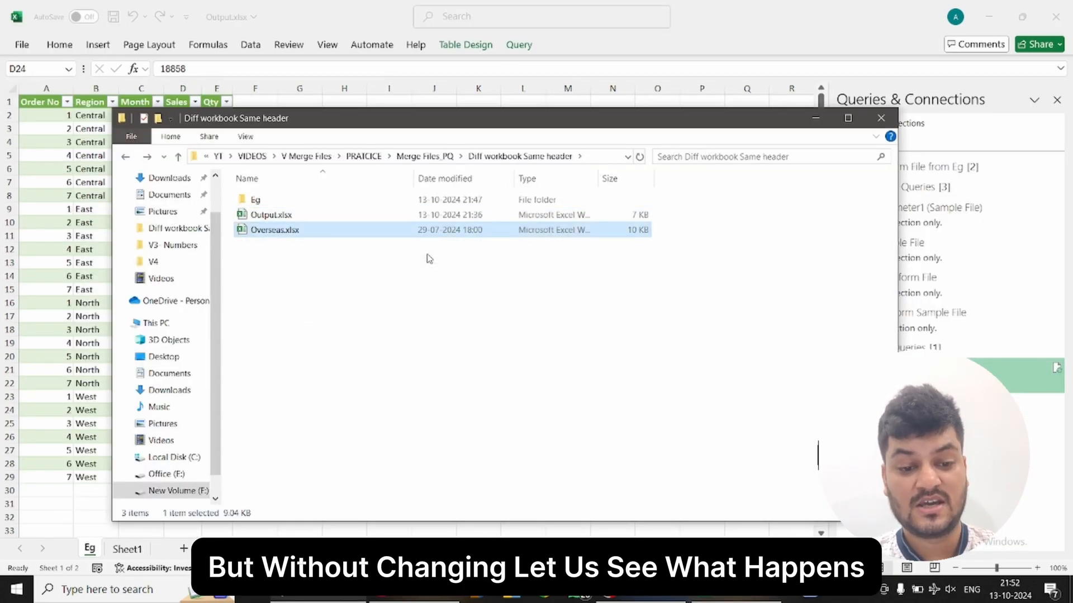
{"action": "left_click", "coordinate": [256, 199]}
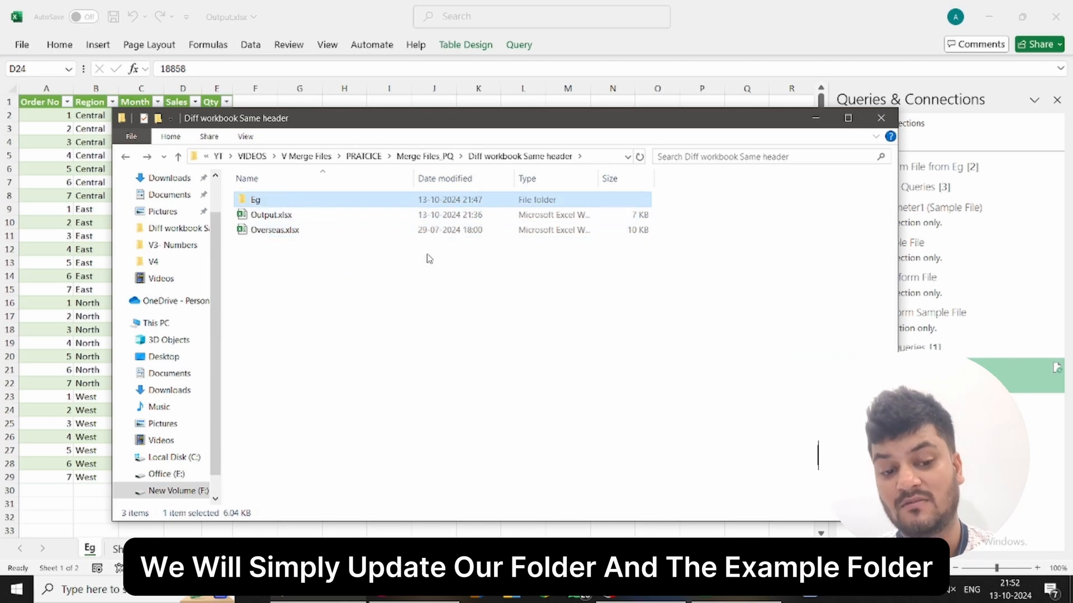
{"action": "double_click", "coordinate": [256, 198]}
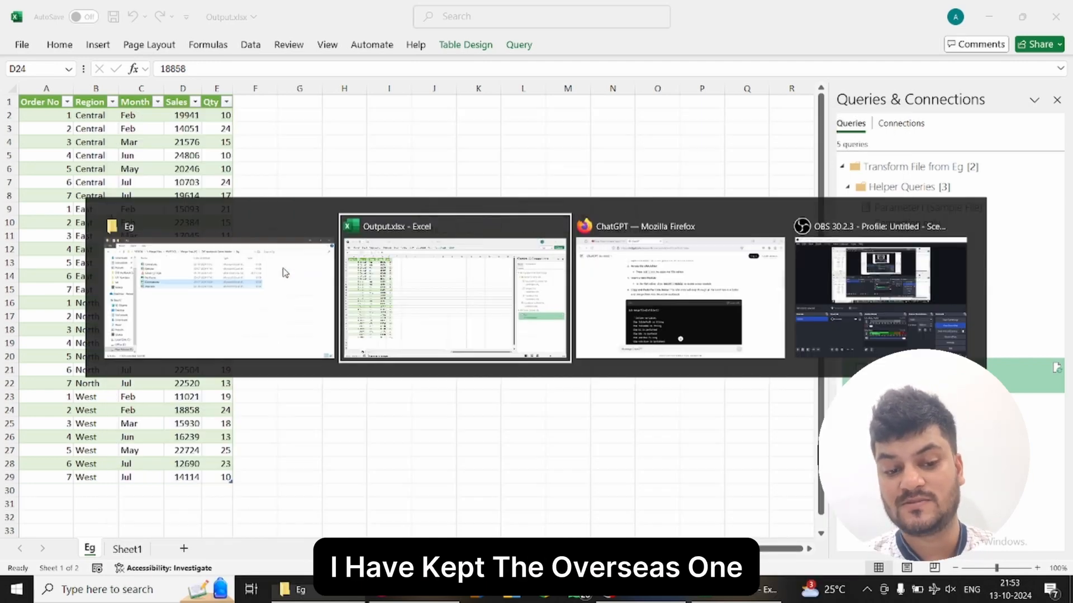
Refresh the Output table's query and verify the Overseas rows' month, sales and quantity values
{"action": "left_click", "coordinate": [454, 290]}
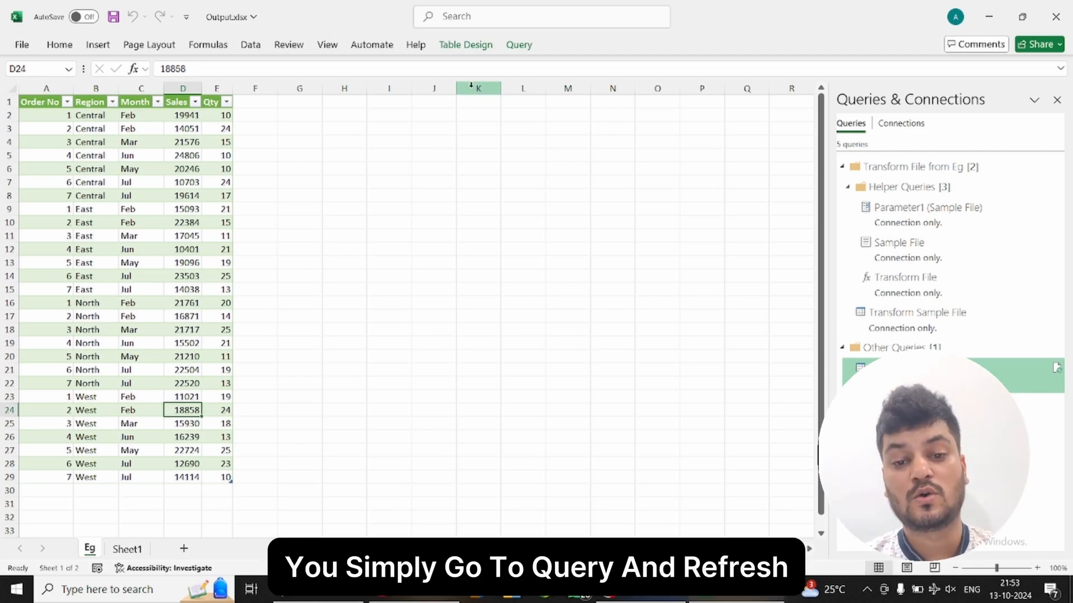
{"action": "left_click", "coordinate": [518, 45]}
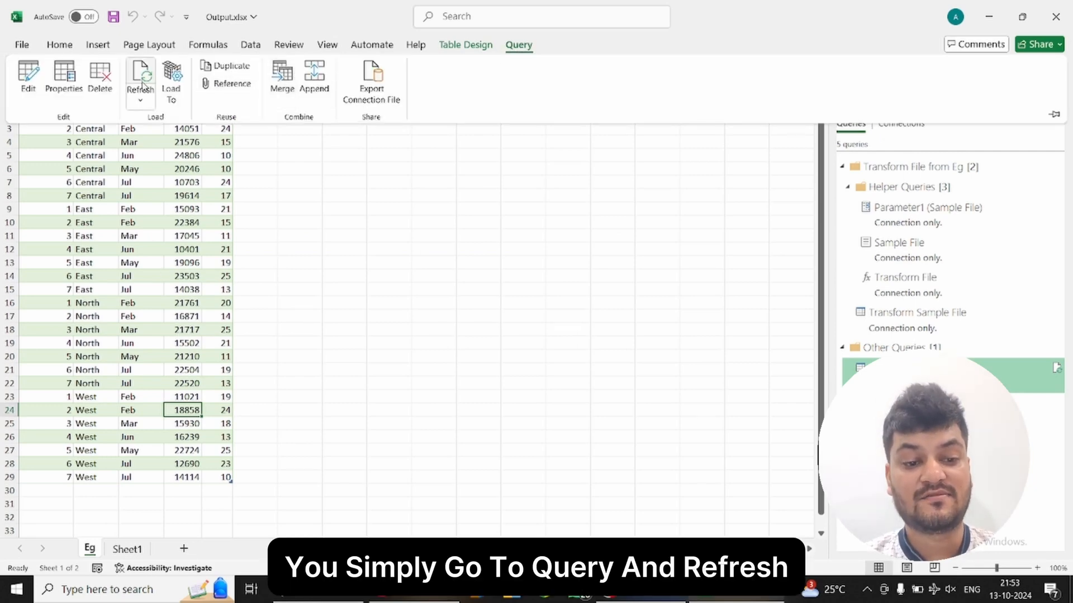
{"action": "left_click", "coordinate": [141, 75]}
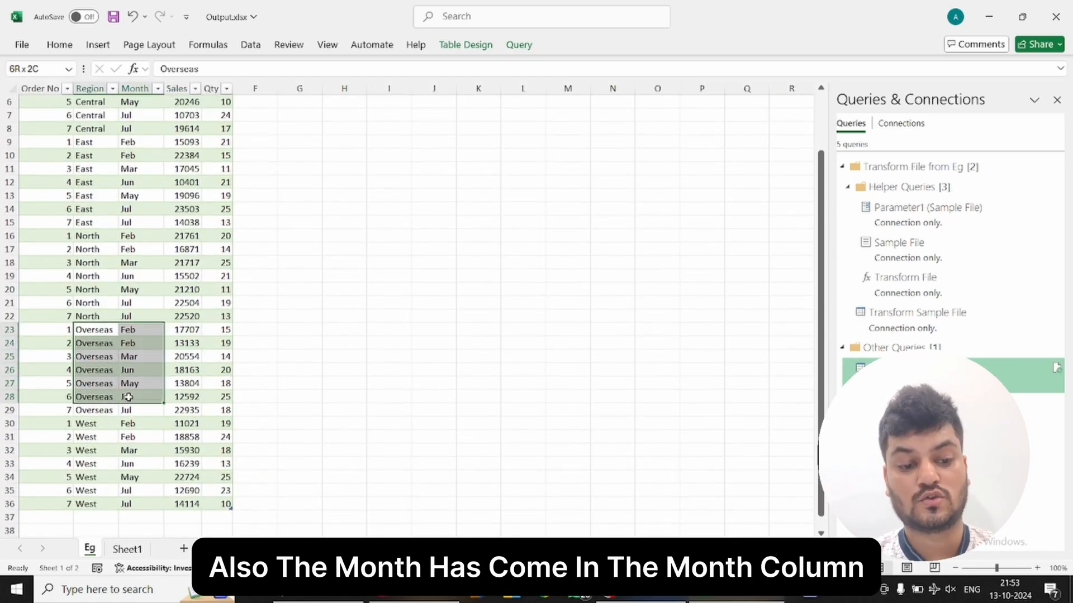
{"action": "left_click", "coordinate": [140, 248]}
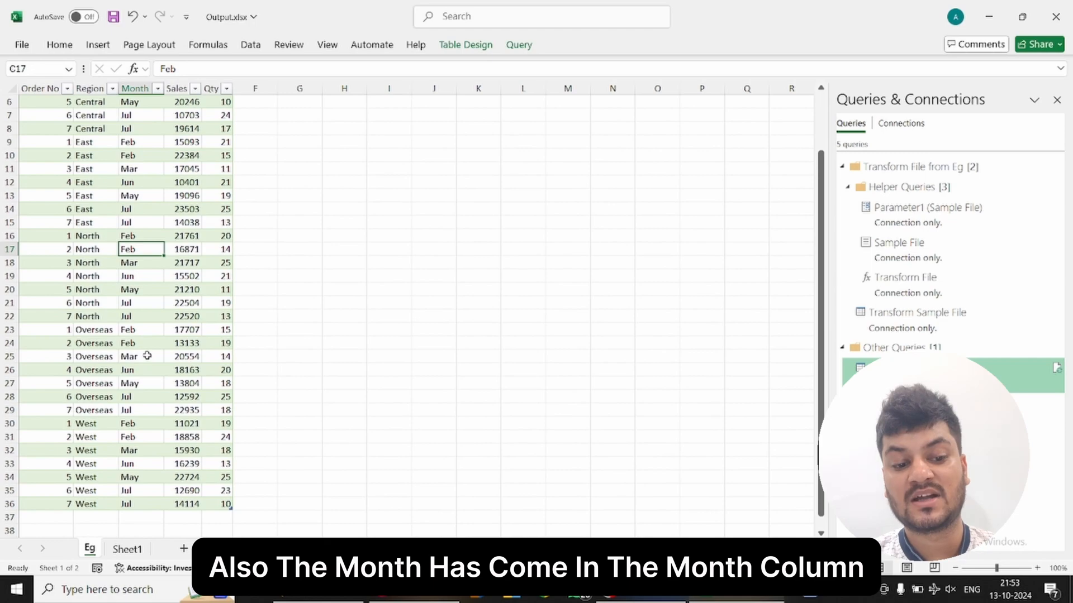
{"action": "left_click", "coordinate": [141, 356]}
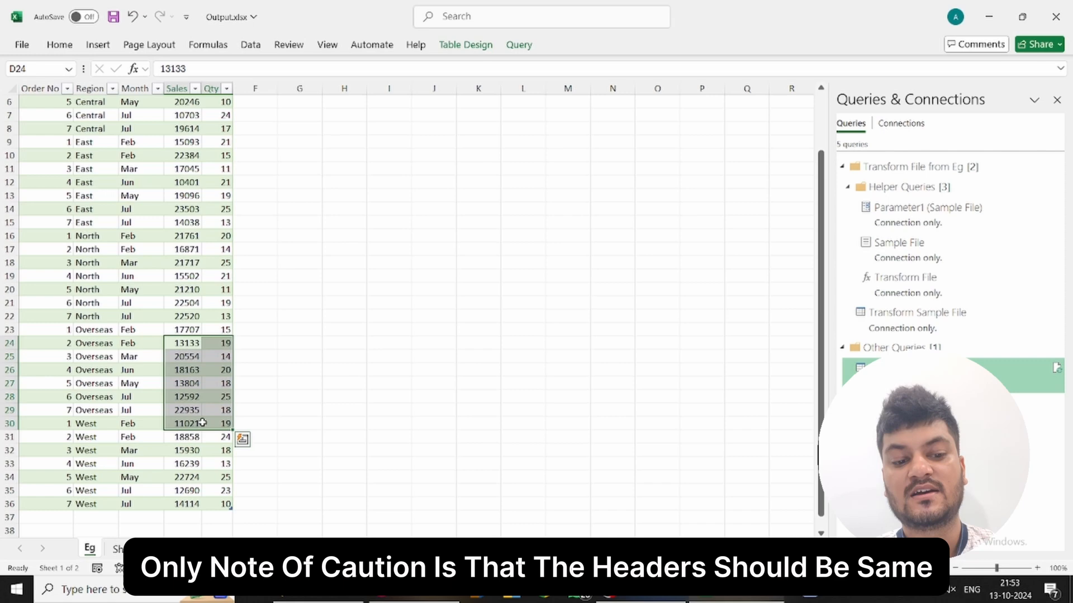
{"action": "left_click", "coordinate": [135, 101]}
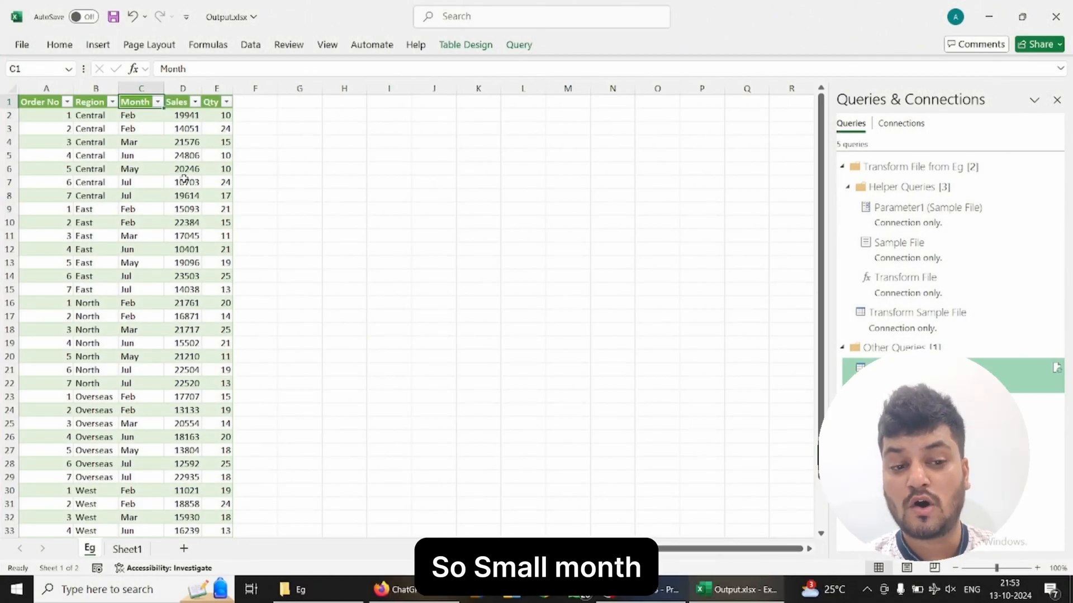
Type 'Month' in H8 beside the table to contrast it with lowercase 'month'
{"action": "left_click", "coordinate": [344, 196]}
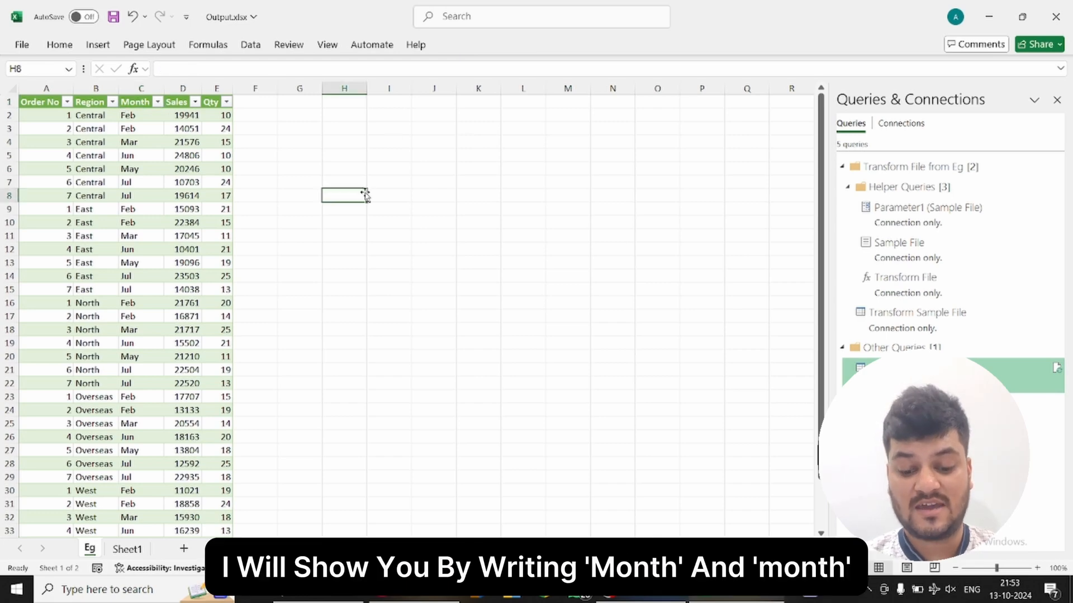
{"action": "type", "text": "Month"}
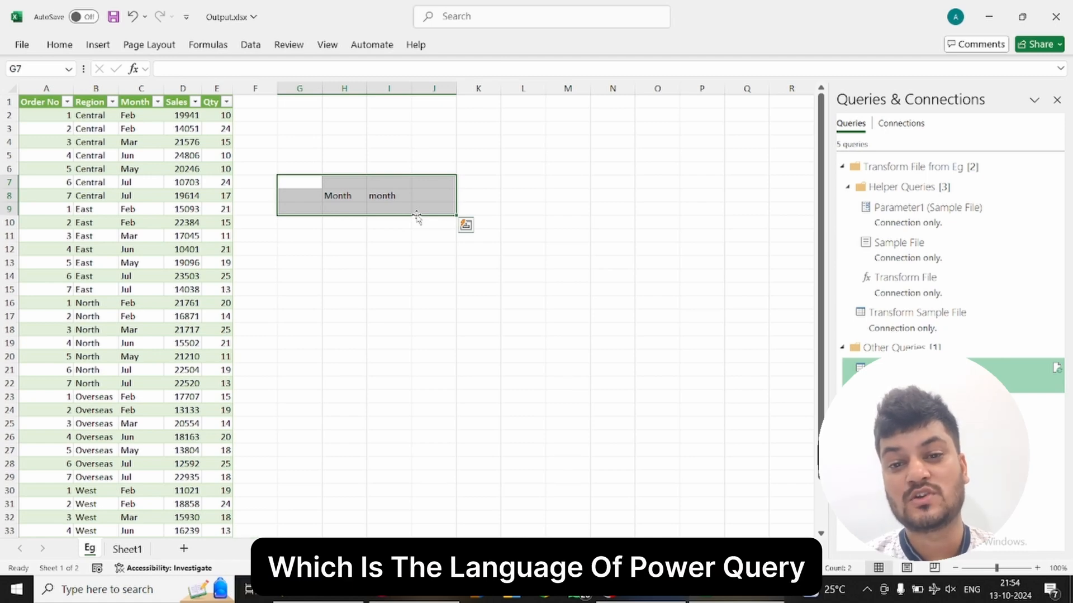
{"action": "left_click", "coordinate": [299, 262]}
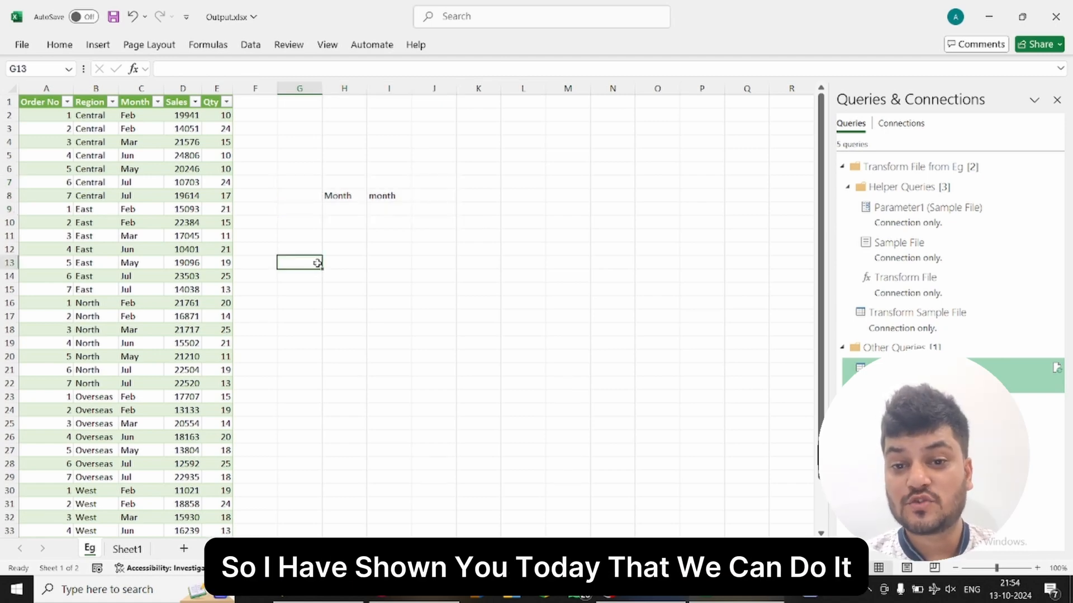